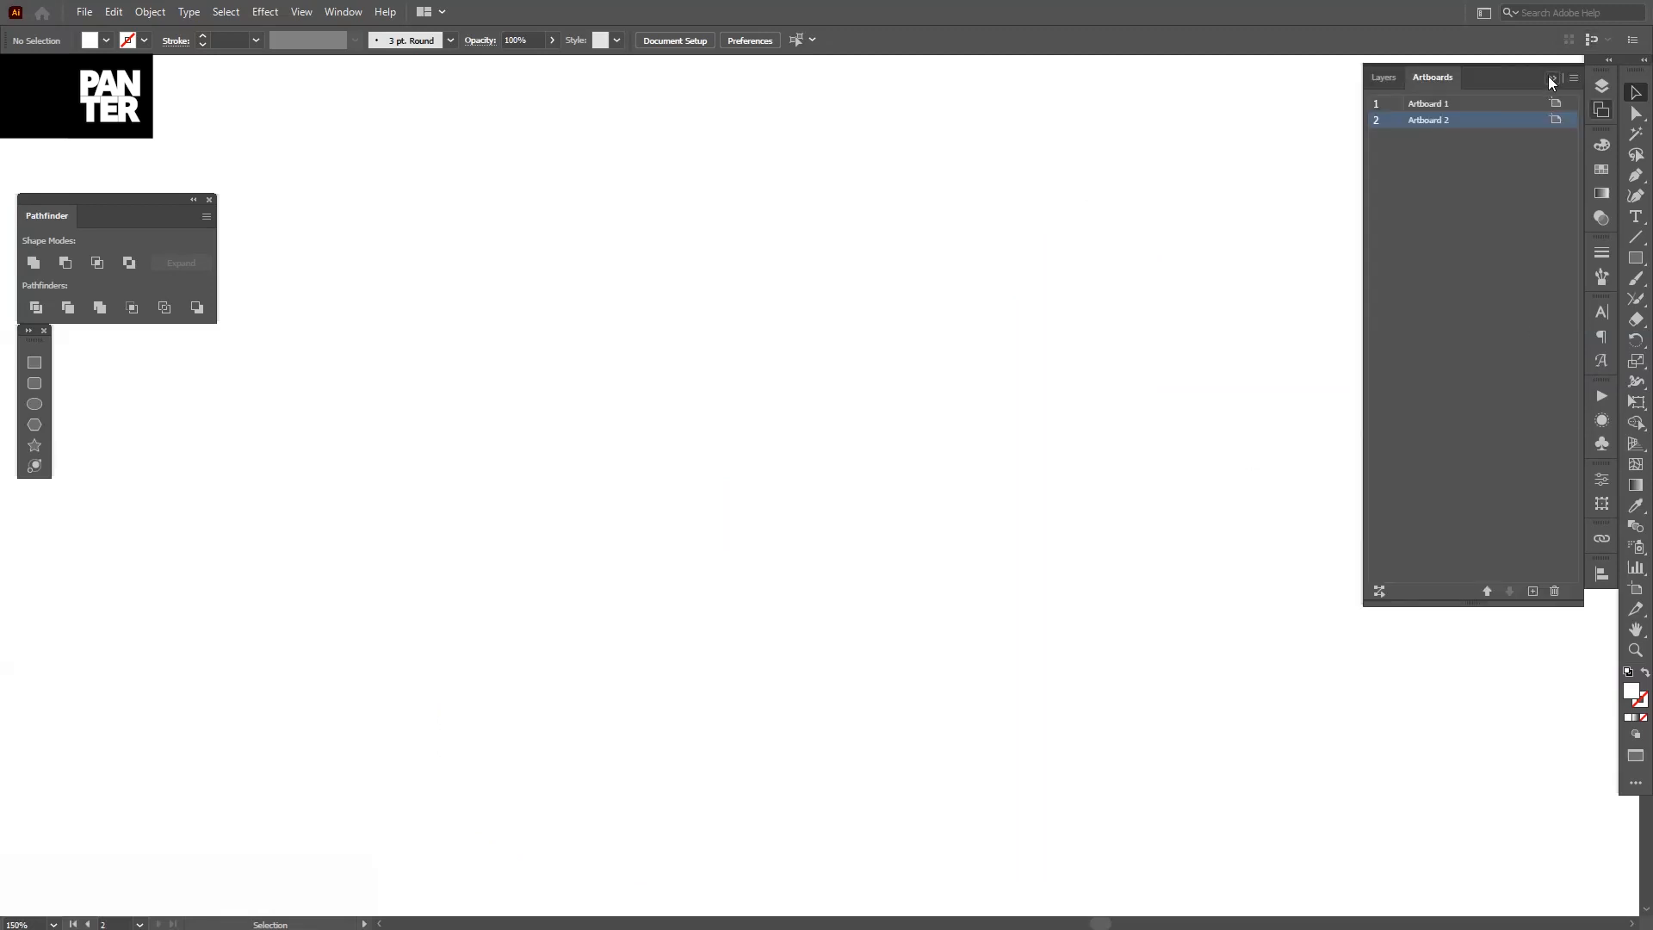
- Close the Artboards panel and show the basic shape tools flyout
left_click(1550, 79)
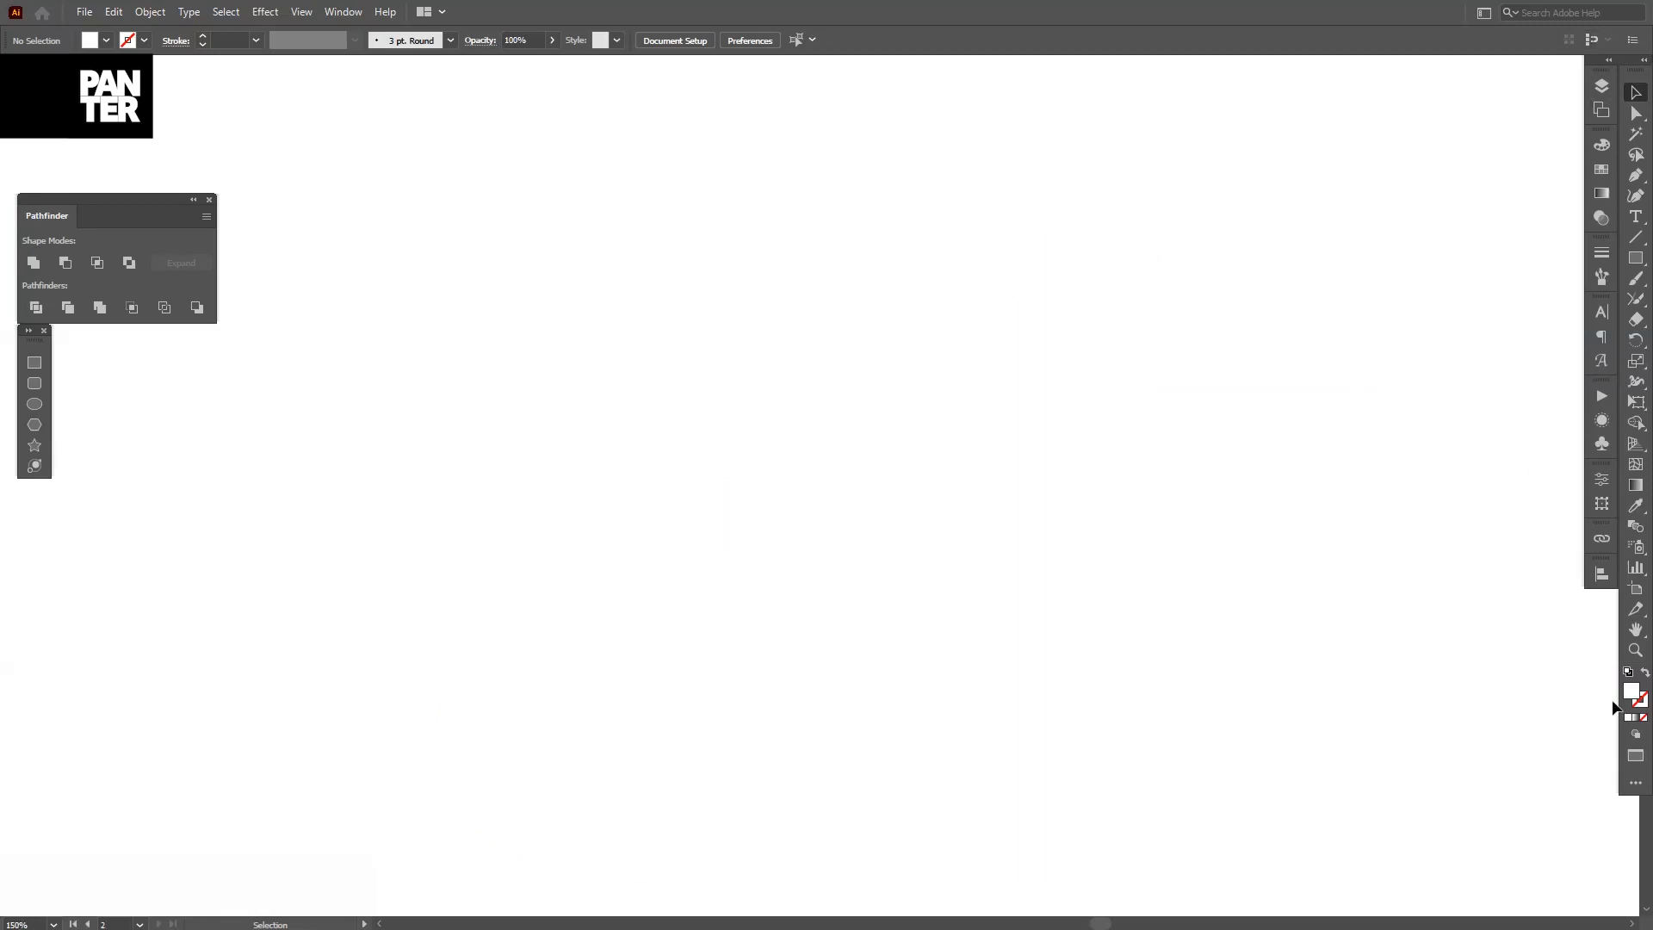
mouse_move(1639, 722)
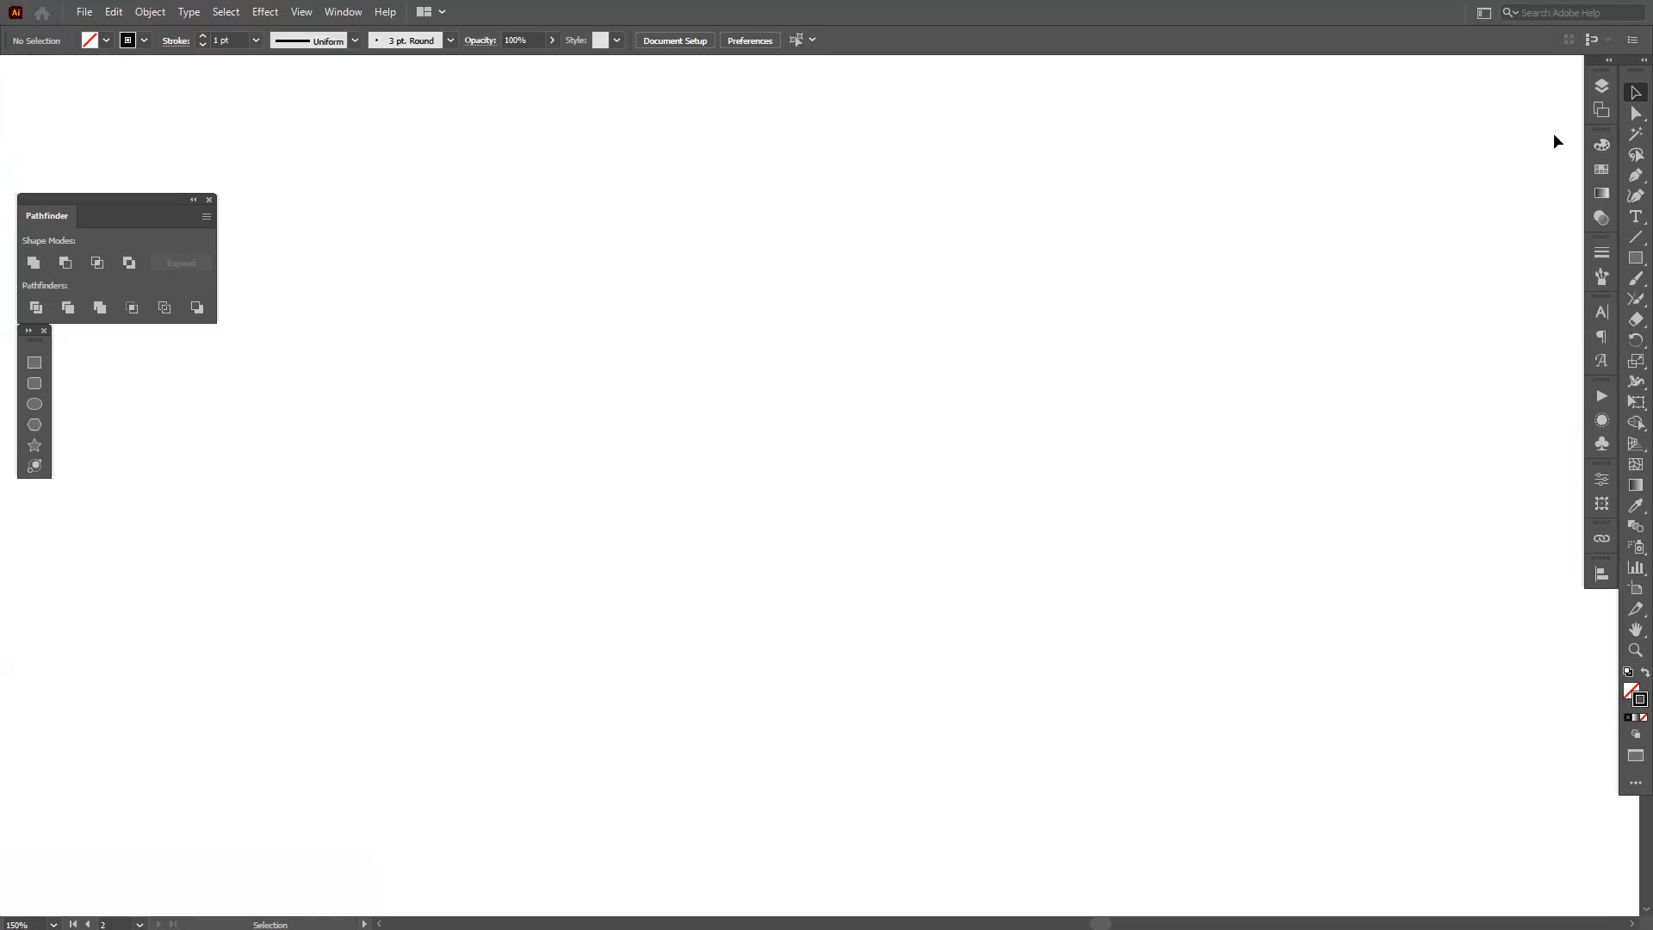
mouse_move(1636, 257)
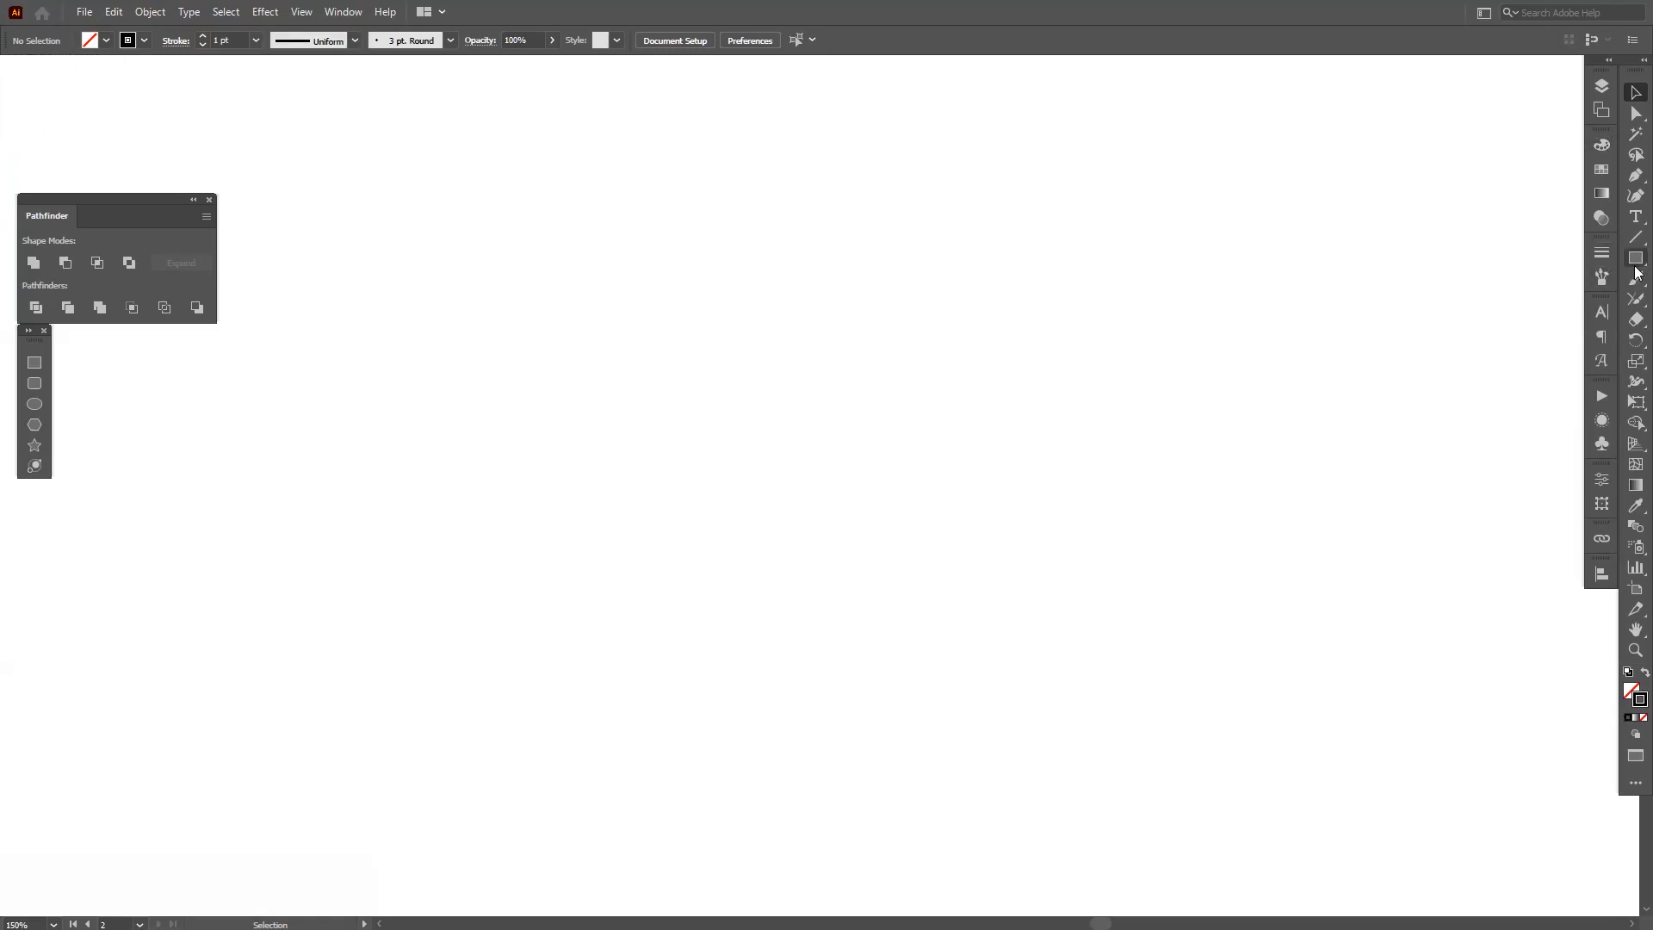
left_click(1636, 258)
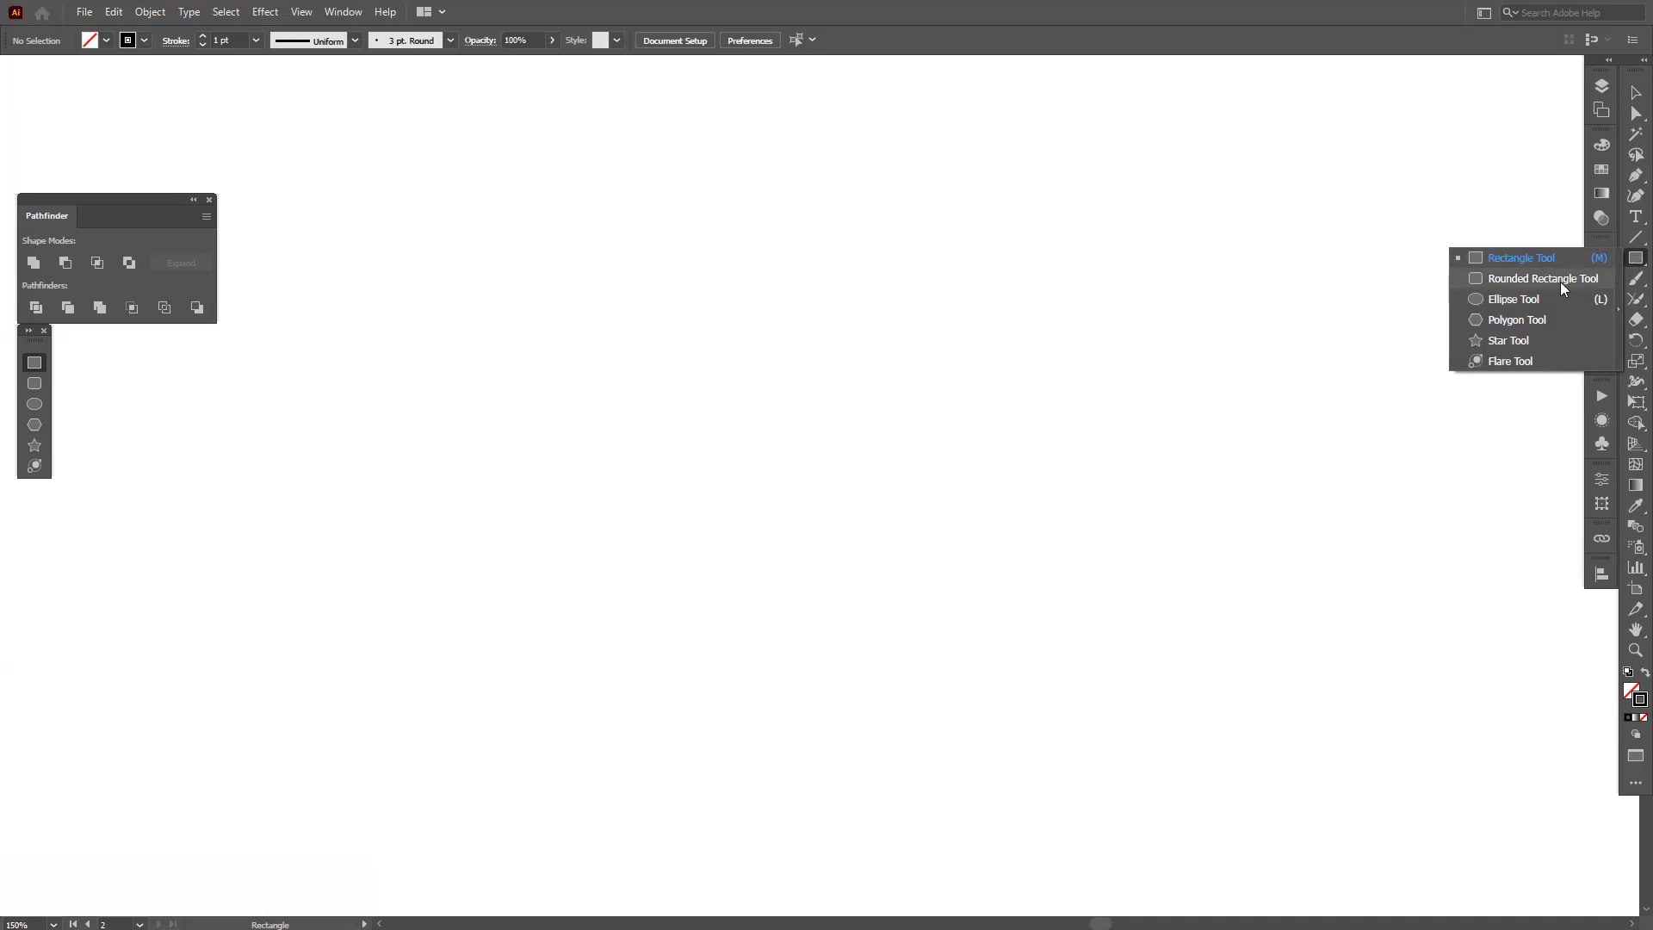
- Draw a large circle crossed by a horizontal line extending past both sides
left_click(1511, 299)
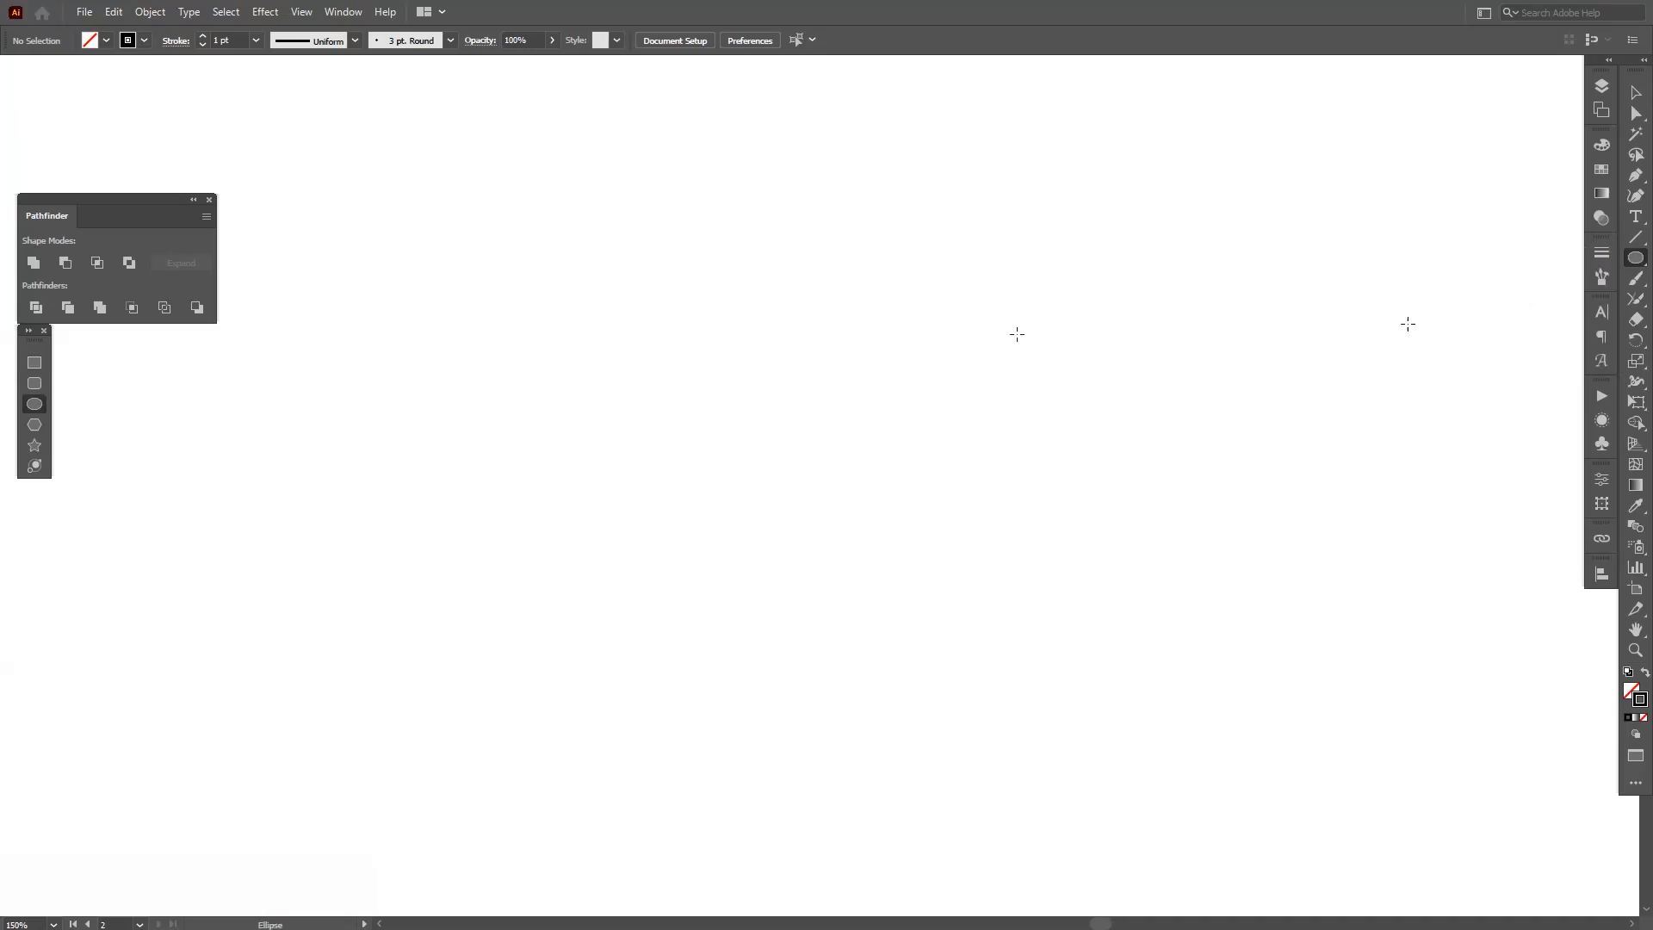
left_click_drag(775, 461, 790, 478)
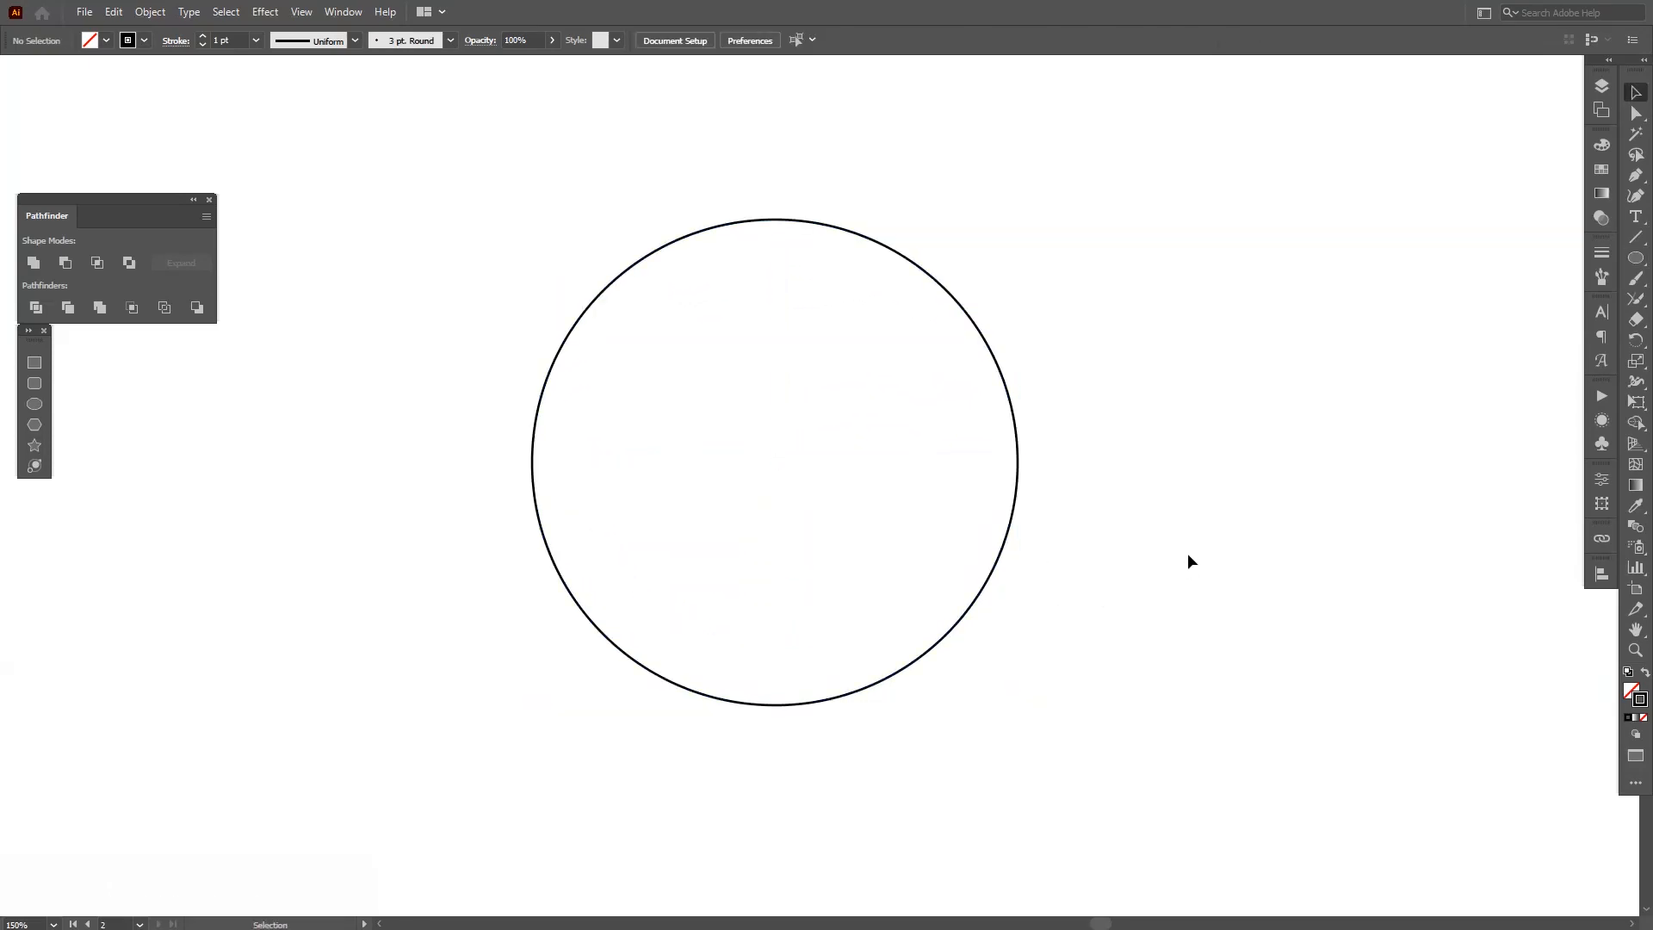
mouse_move(1636, 240)
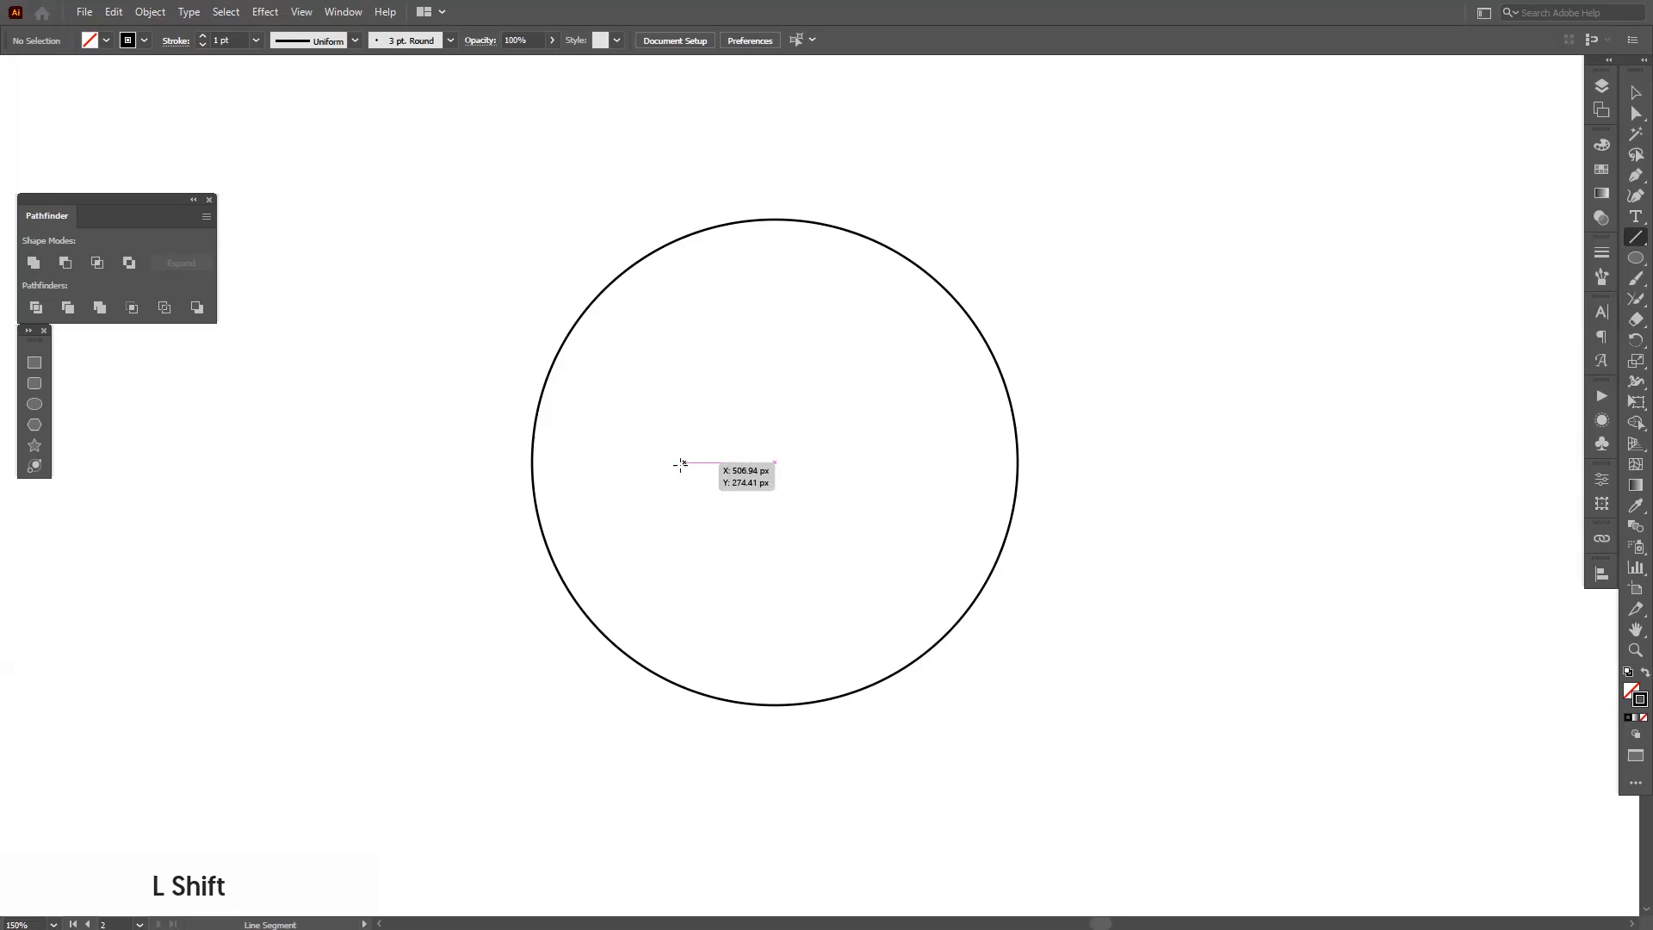
left_click_drag(681, 463, 537, 463)
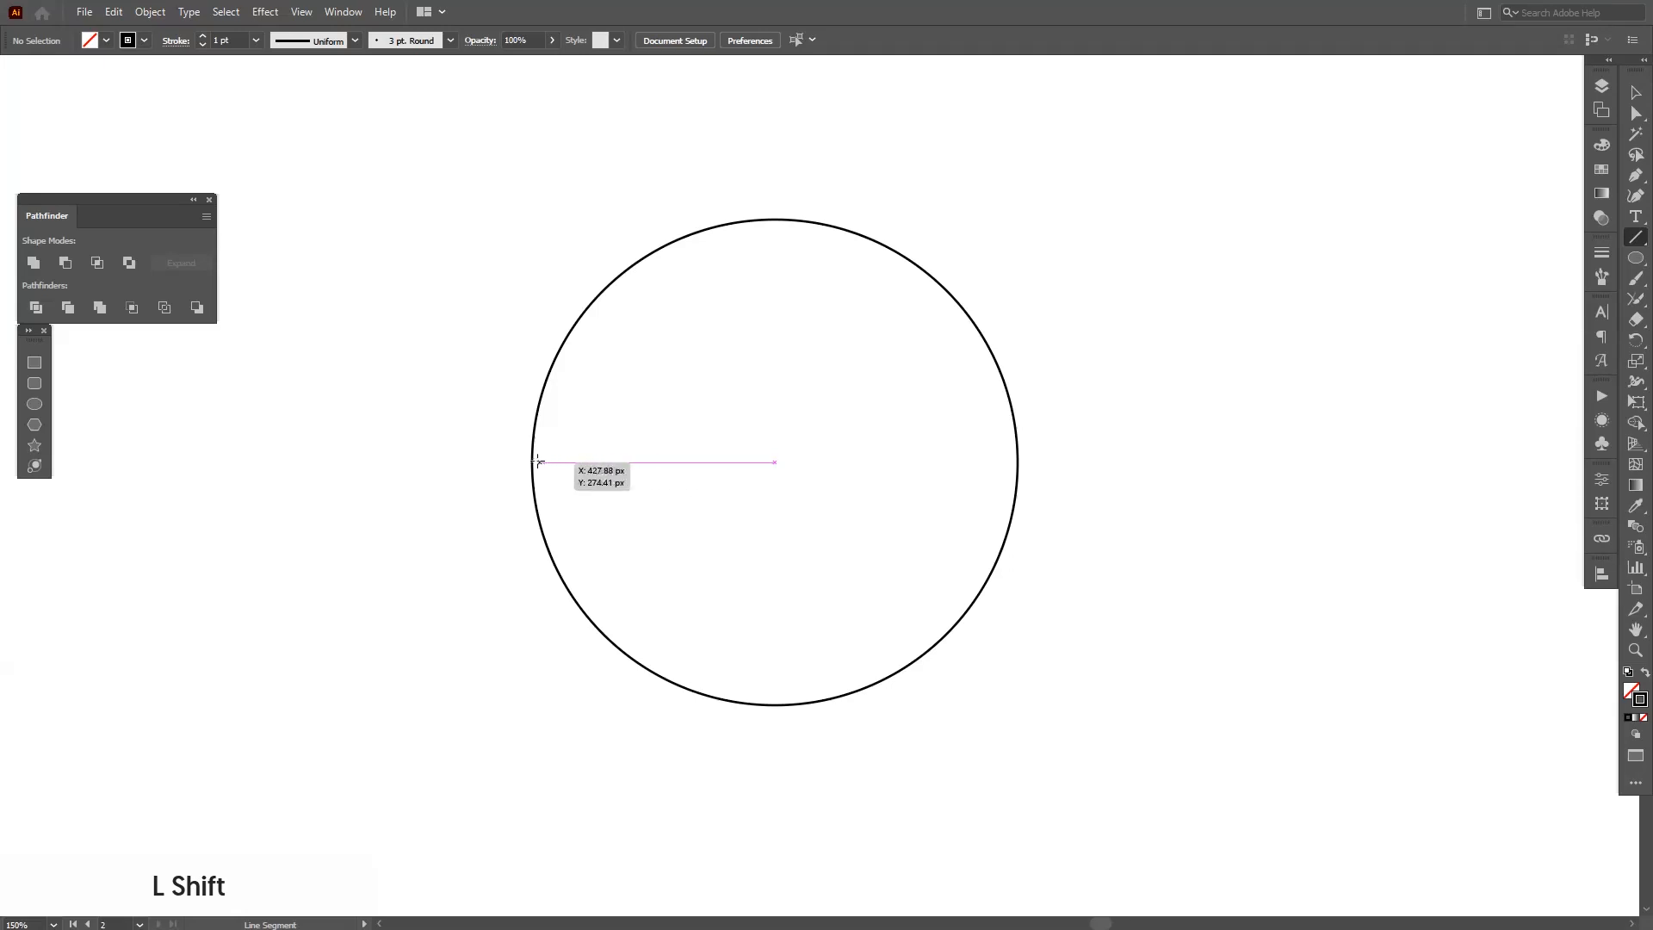
left_click_drag(537, 461, 1042, 461)
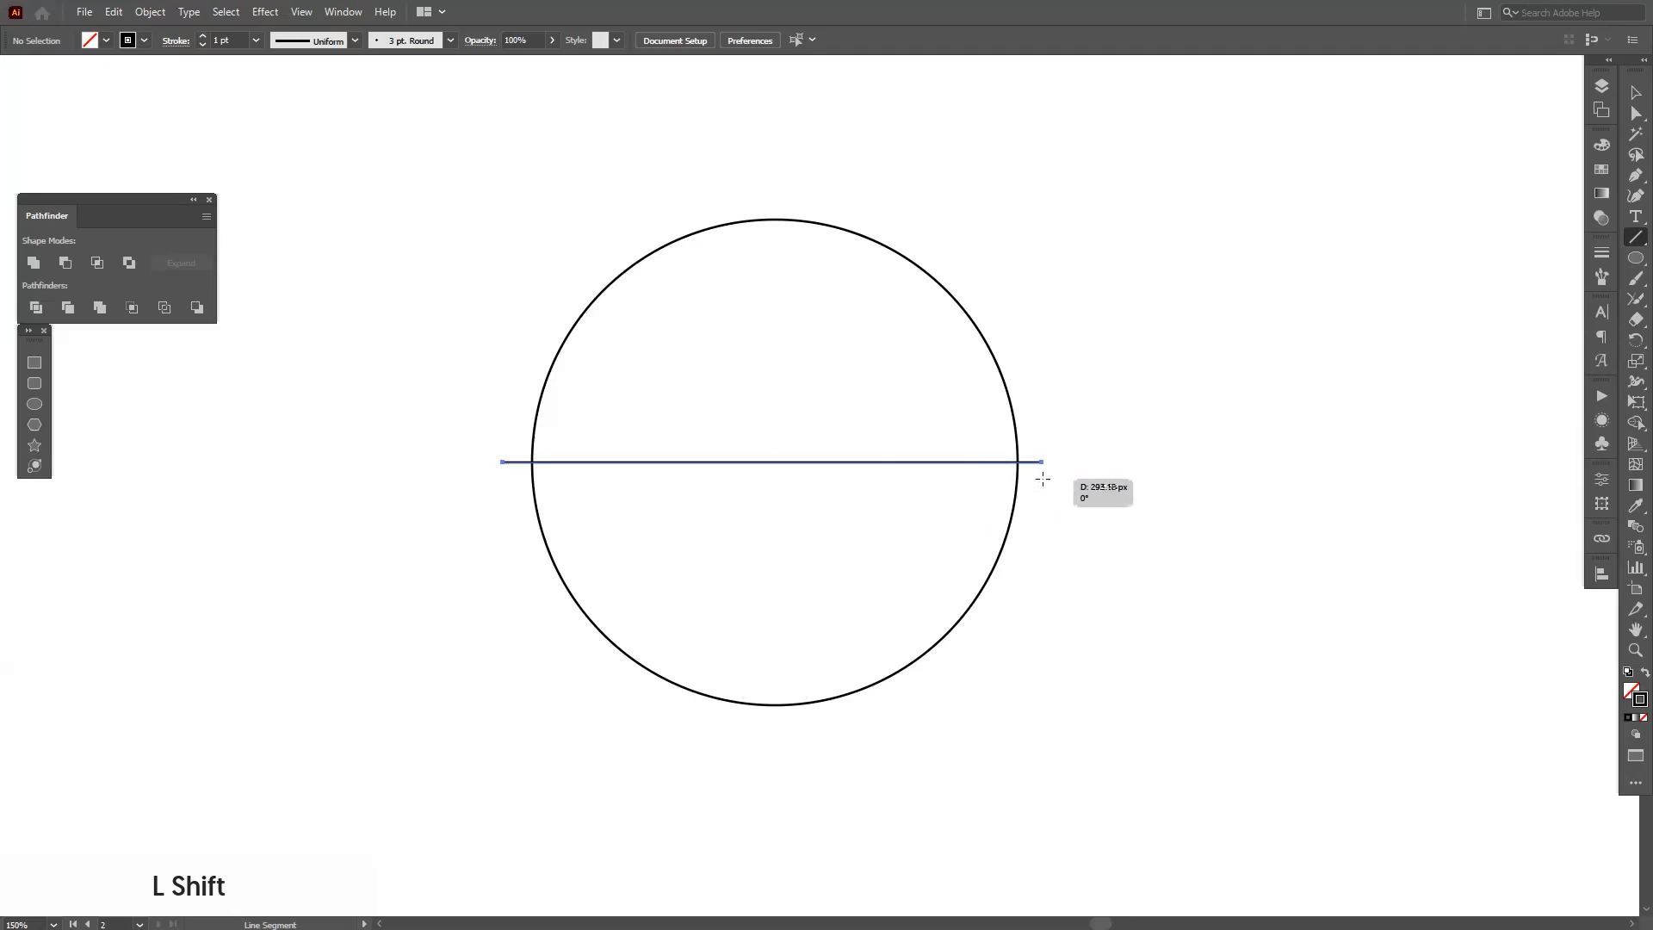
left_click_drag(502, 461, 1044, 461)
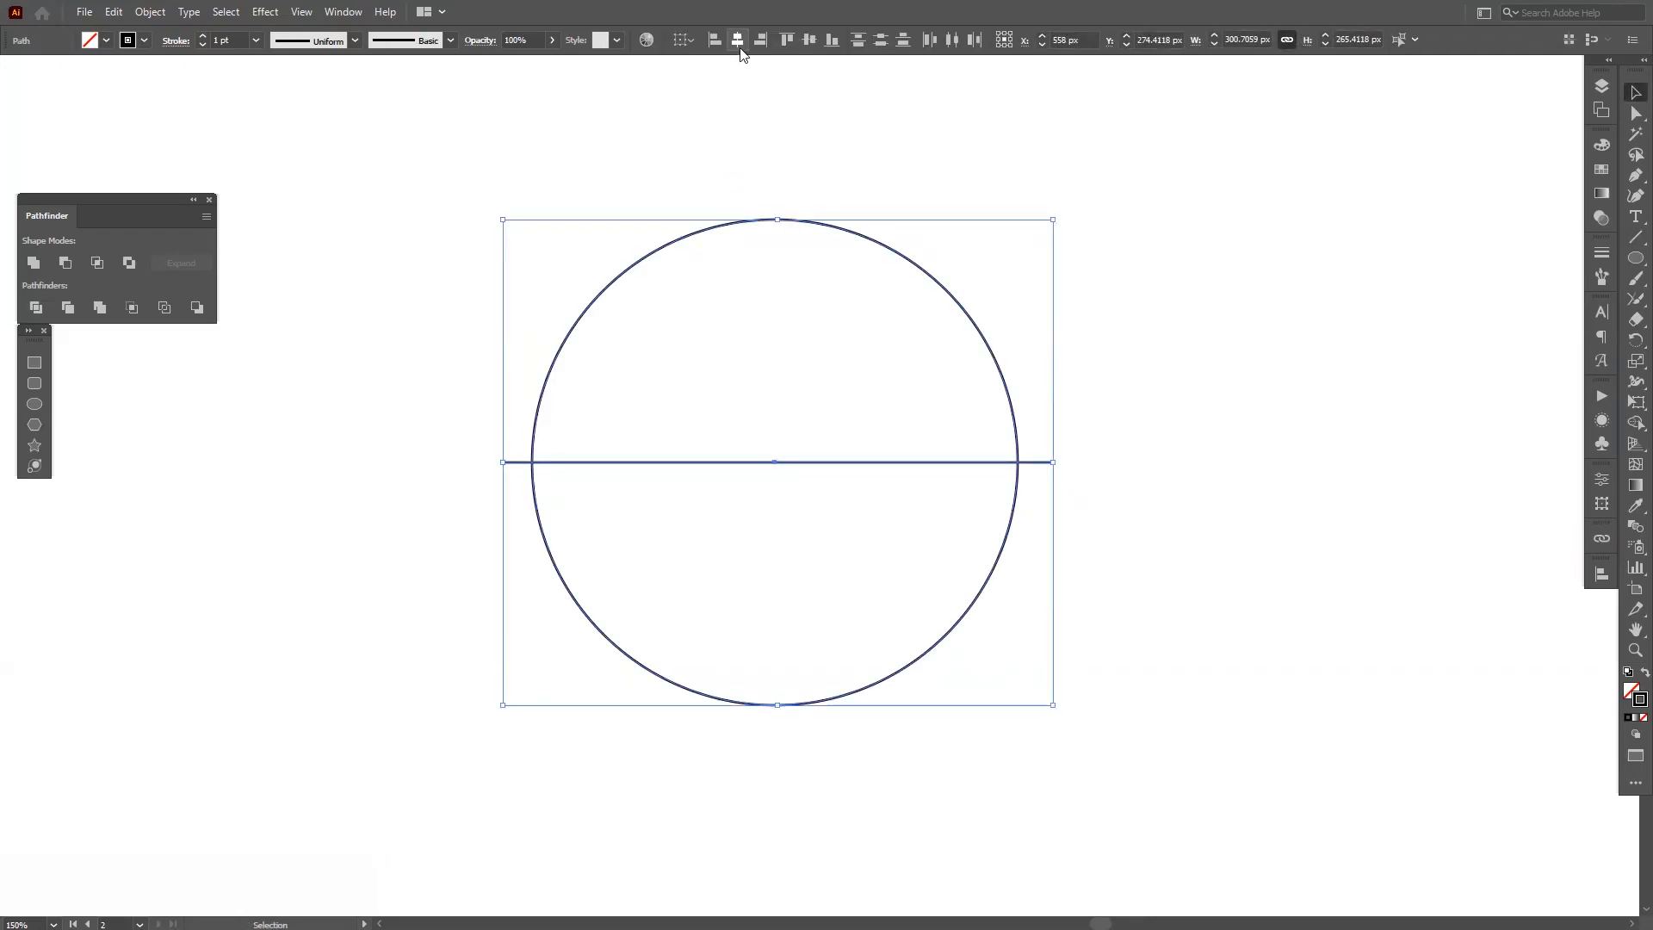
mouse_move(738, 41)
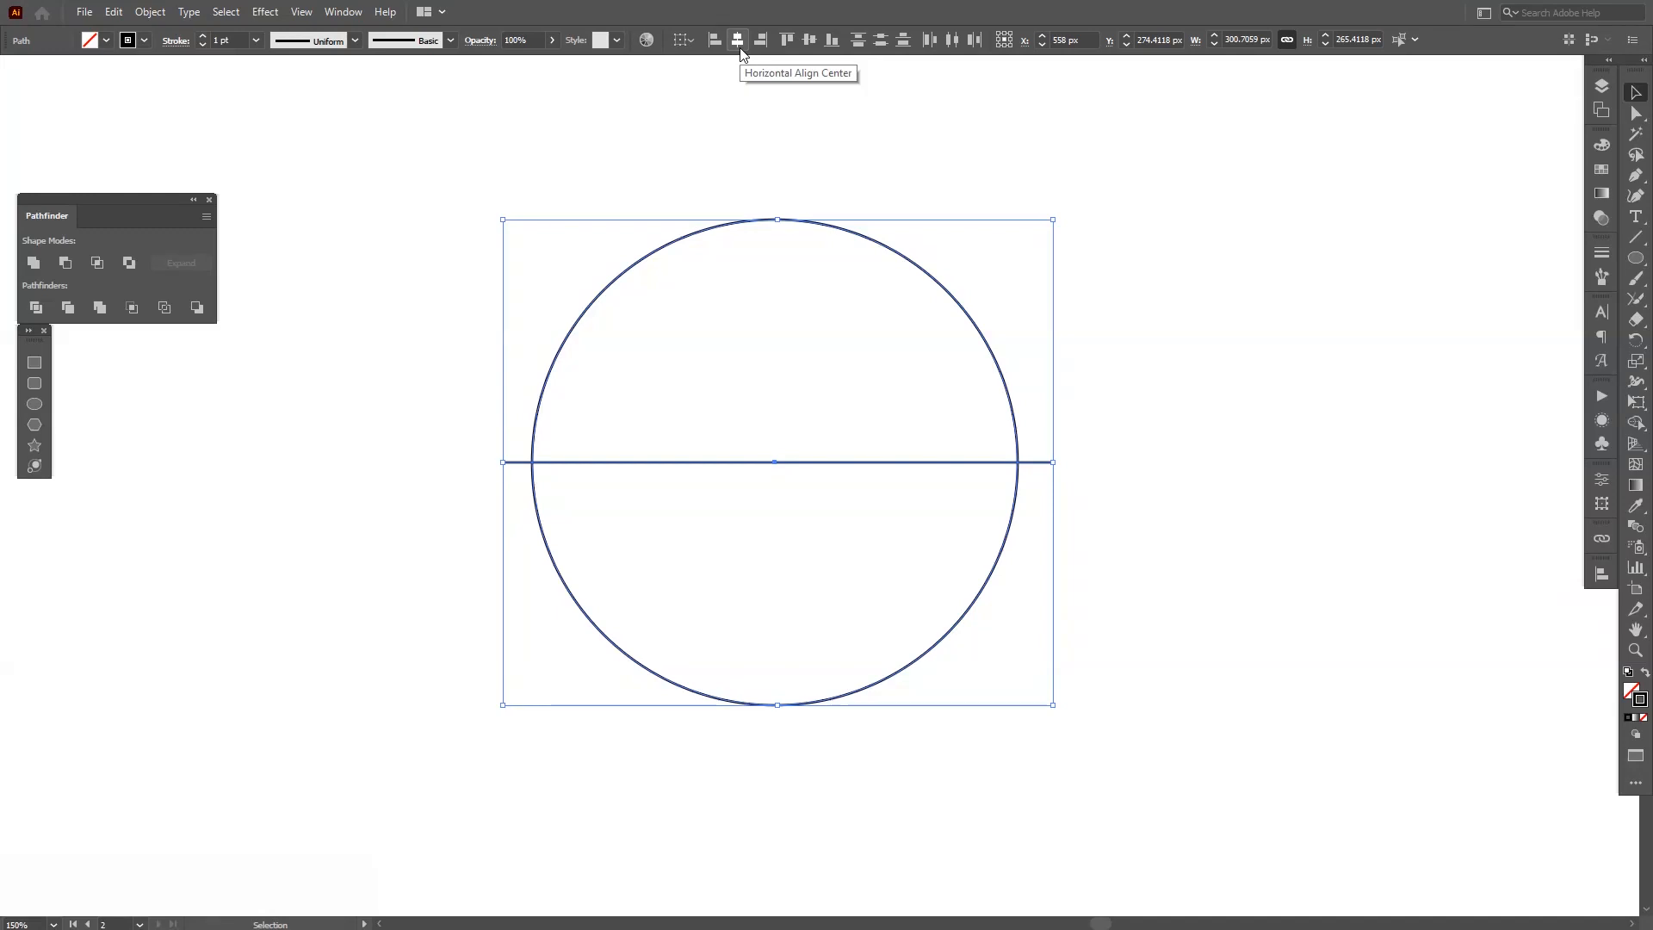
- Horizontally center the line on the circle and Alt-rotate line copies around its centre
left_click(737, 40)
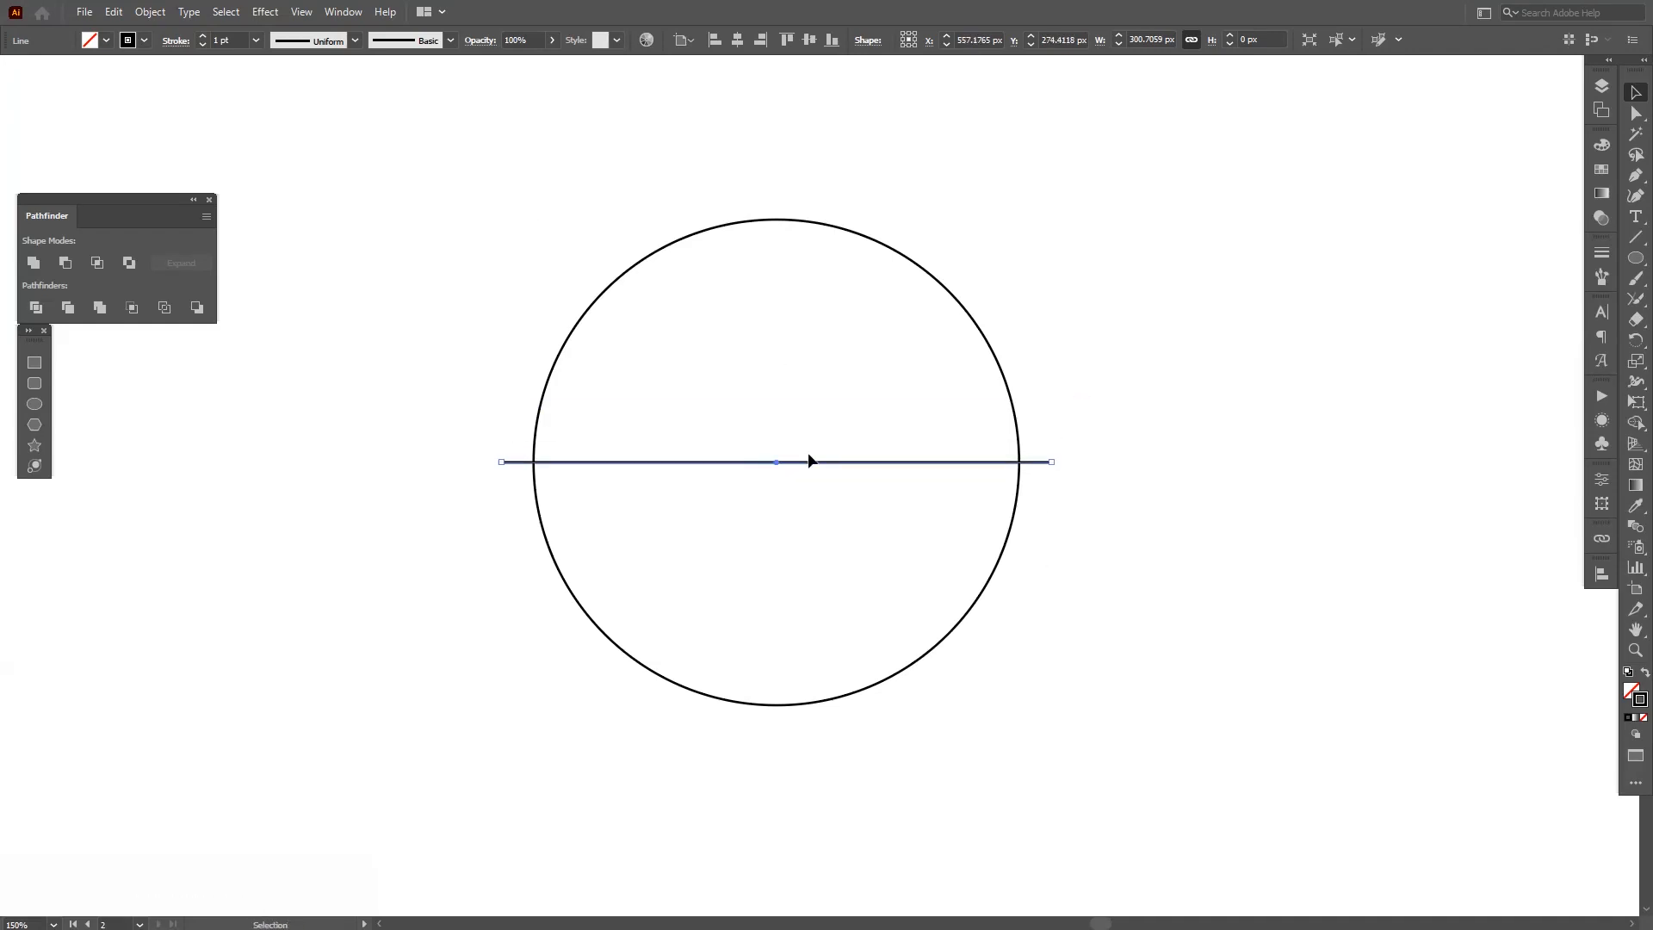
left_click(112, 11)
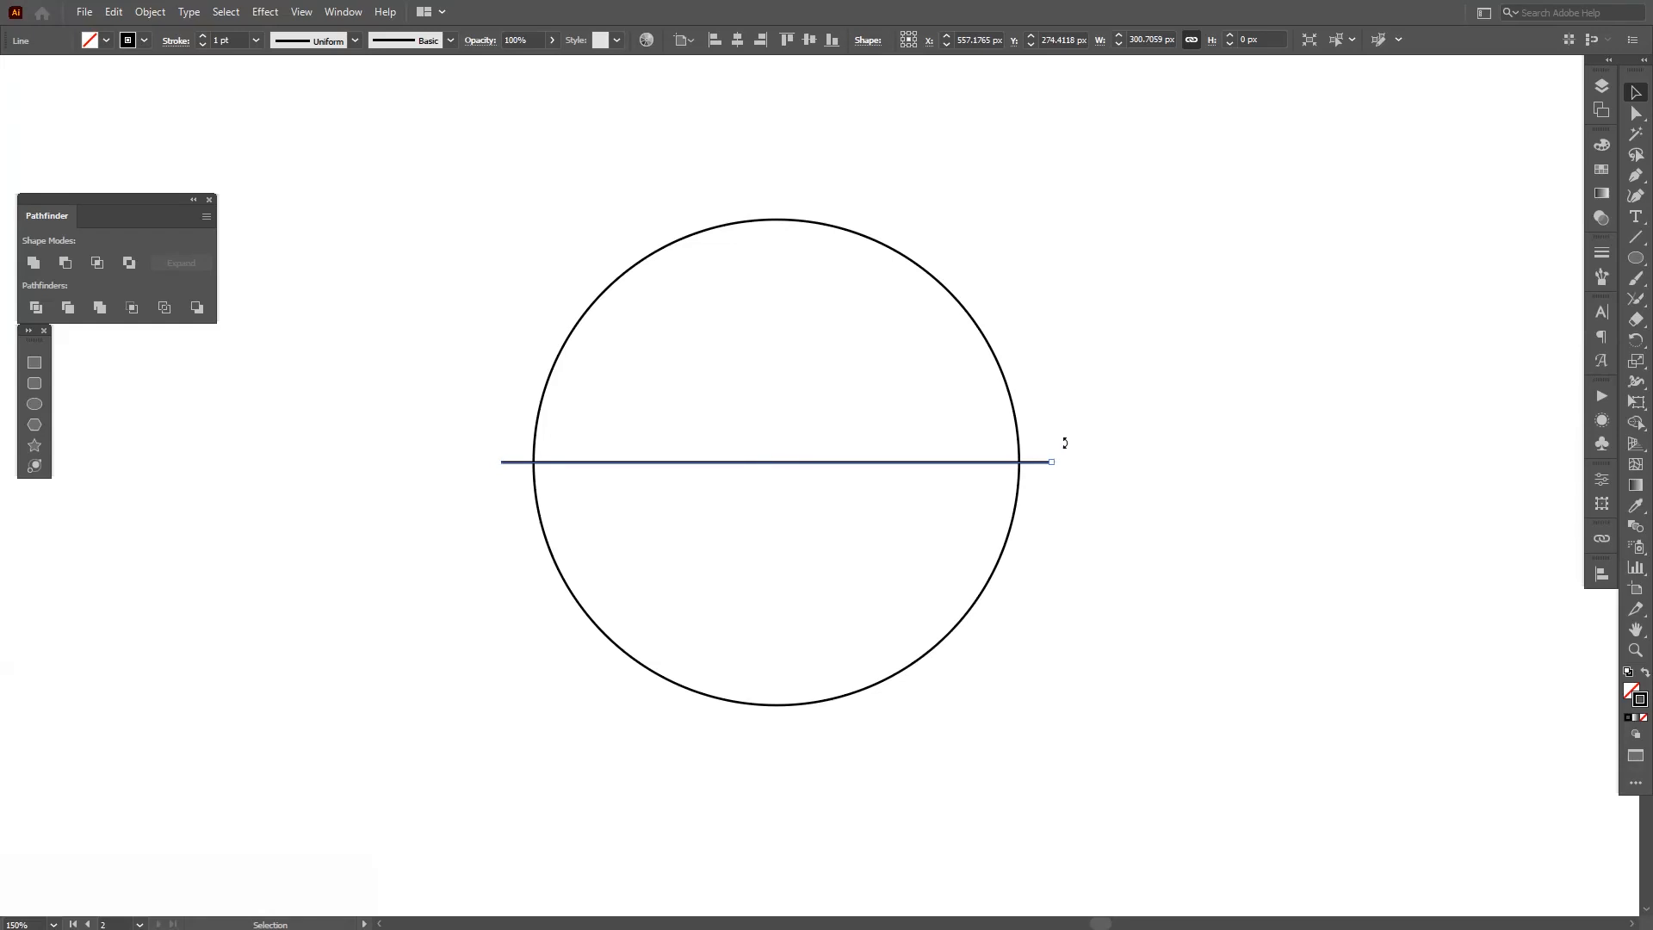
left_click_drag(1052, 461, 1043, 412)
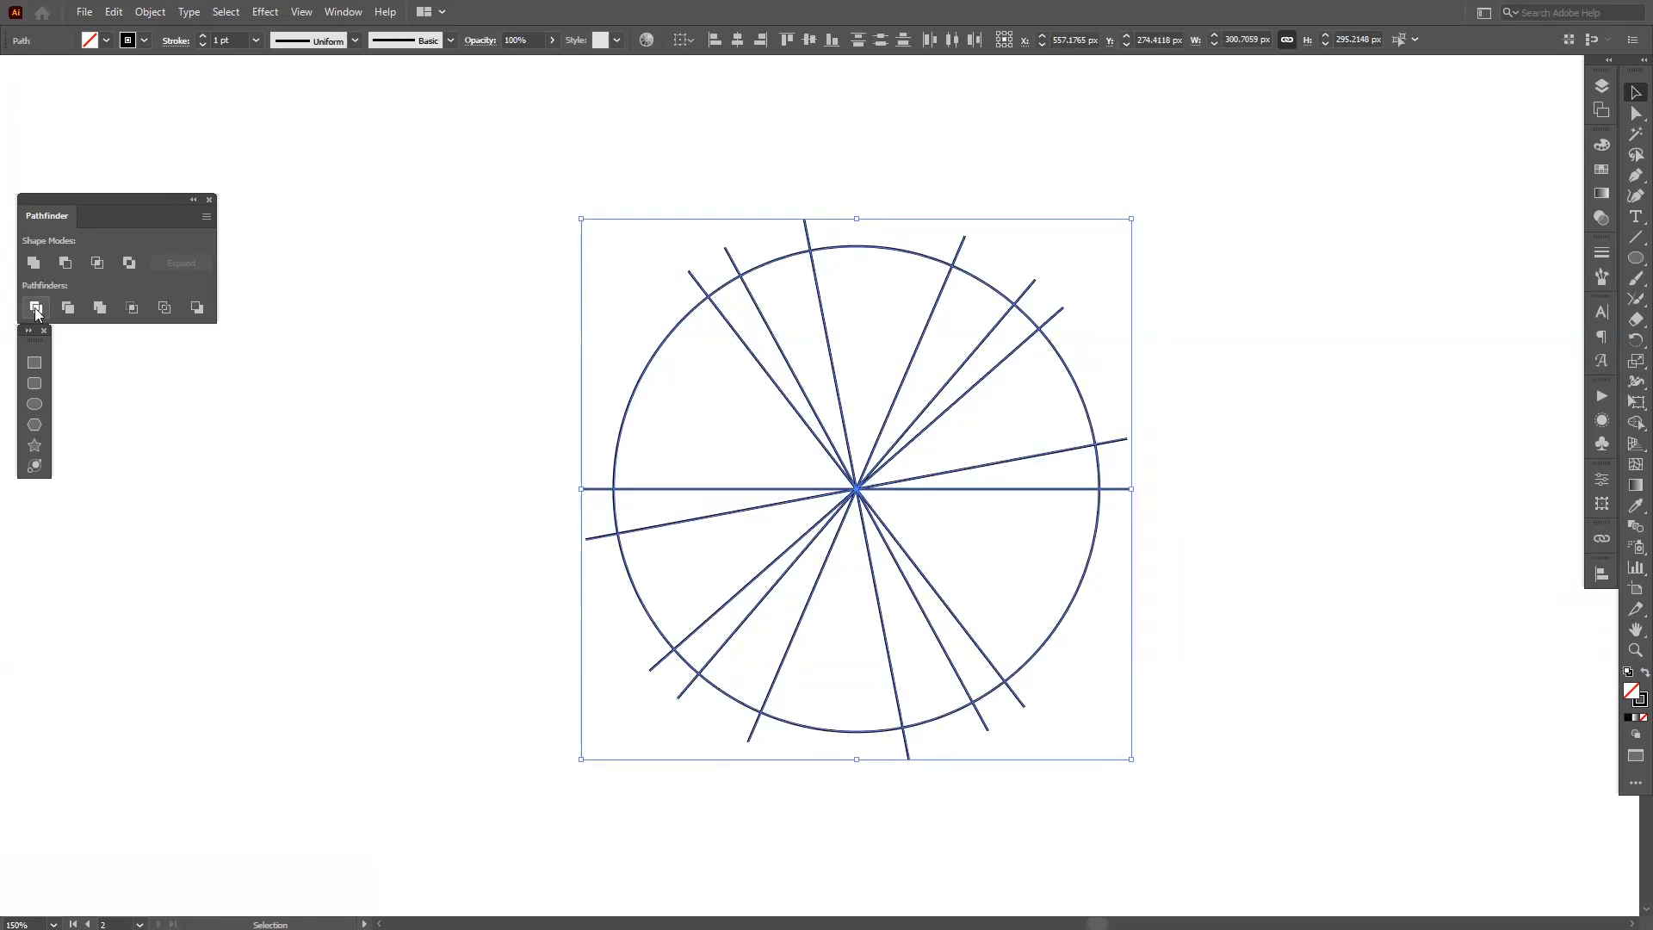
- Apply Pathfinder Divide to slice the circle into wedges, then hide the Pathfinder panel
left_click(35, 307)
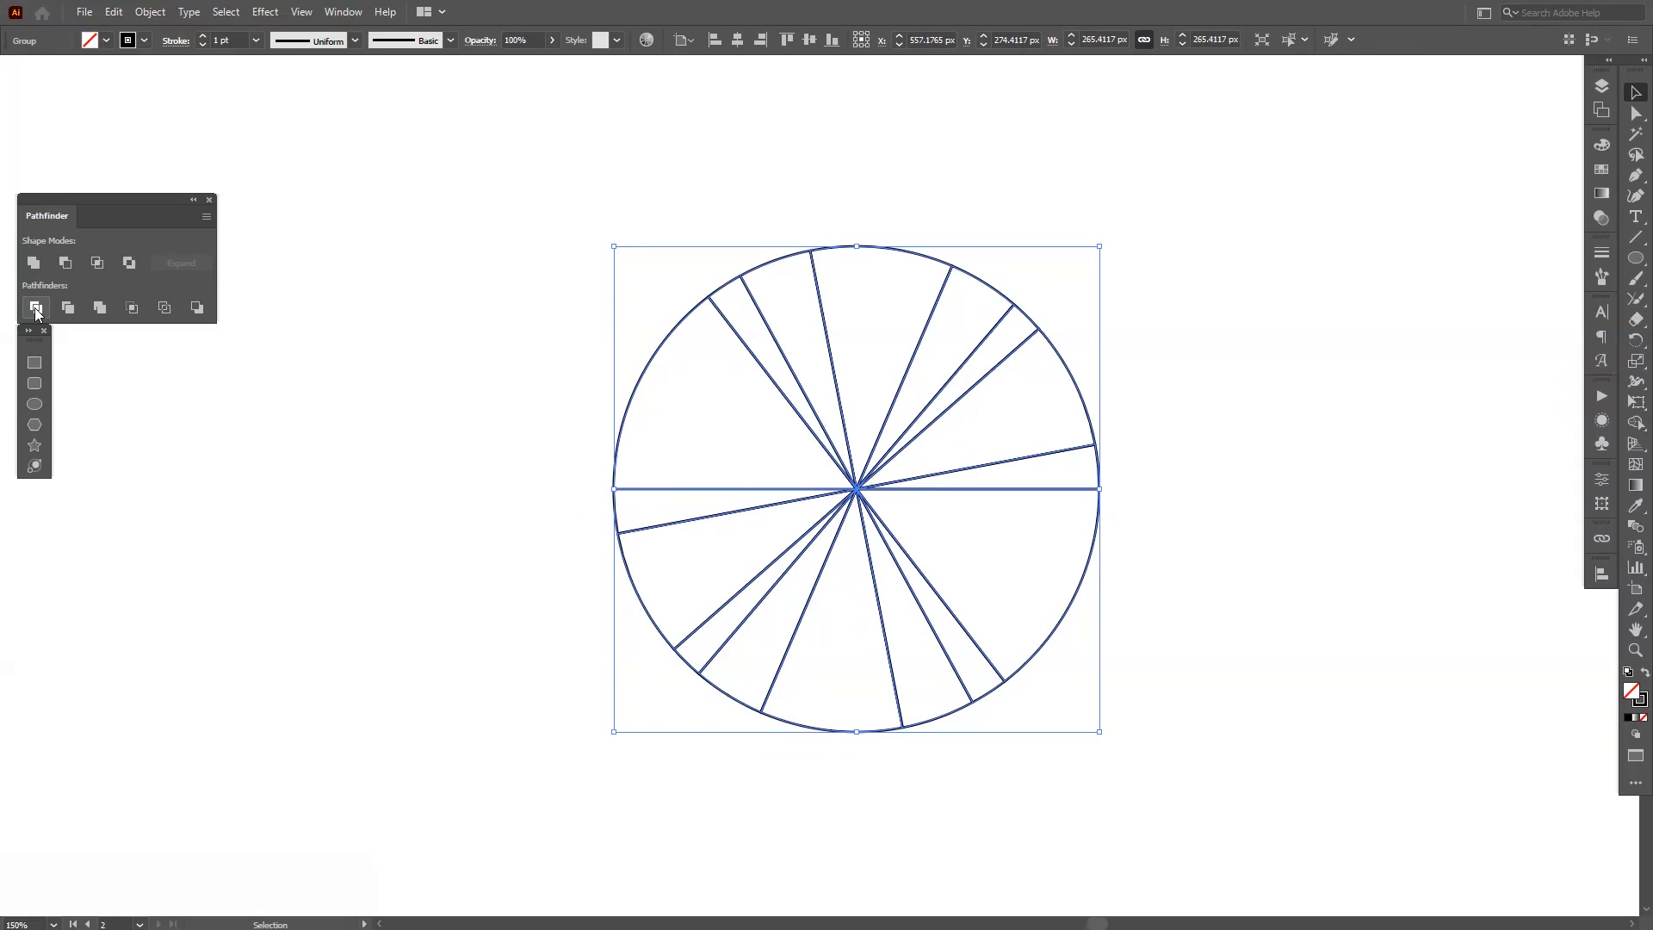
left_click(342, 11)
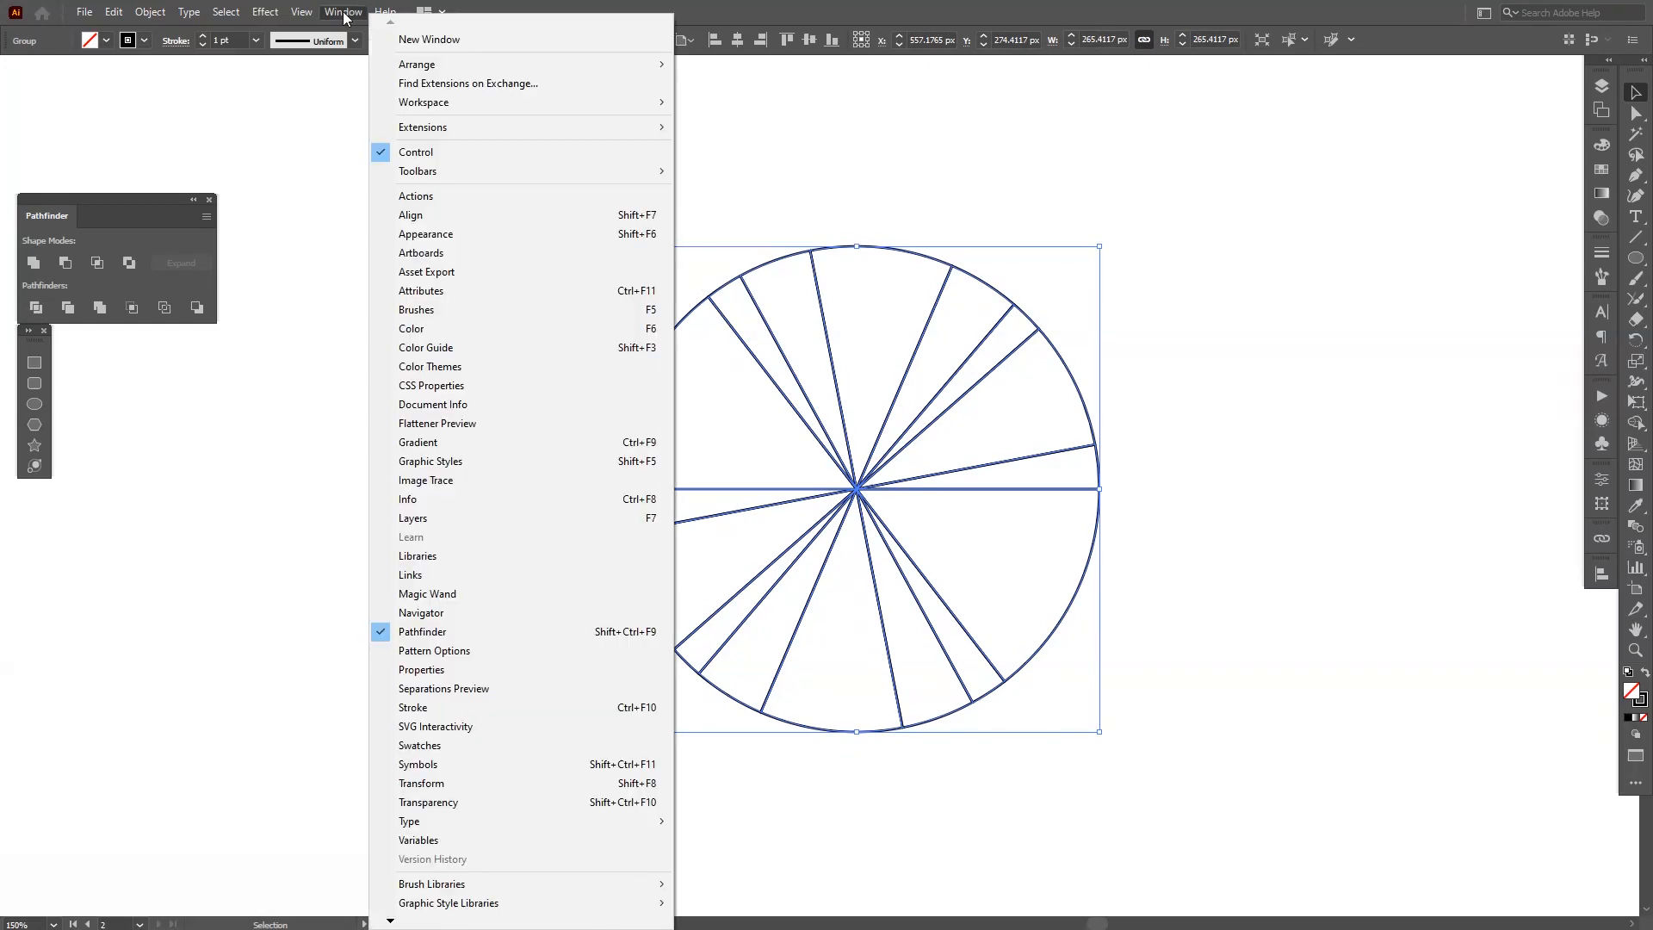
left_click(342, 11)
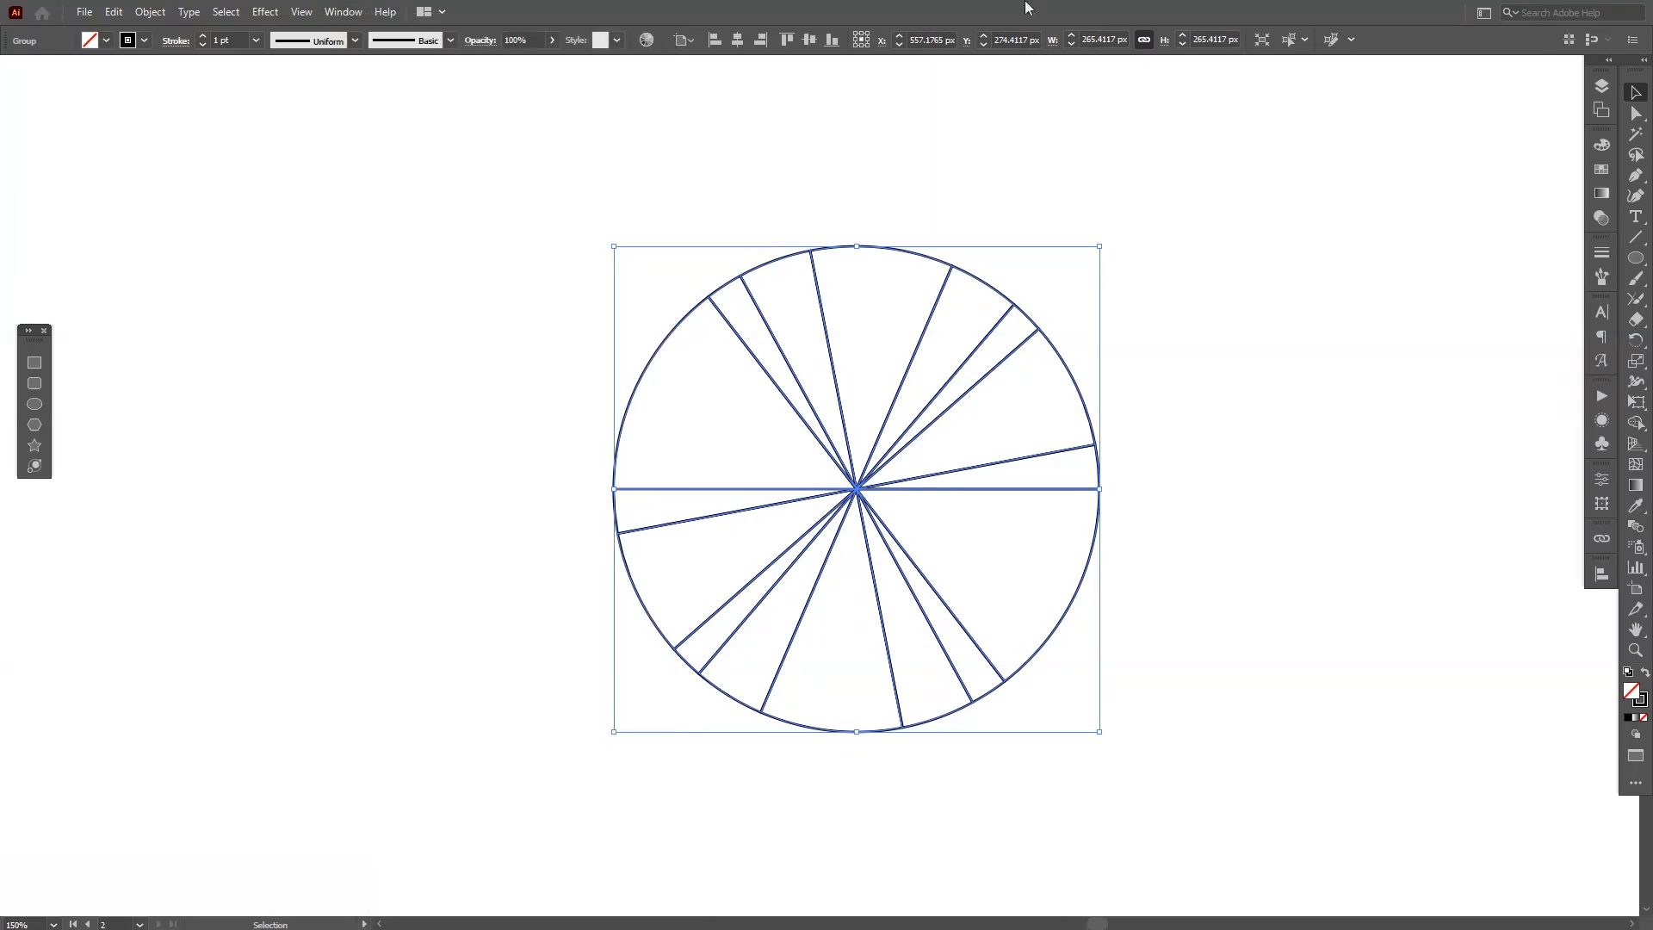
mouse_move(1054, 350)
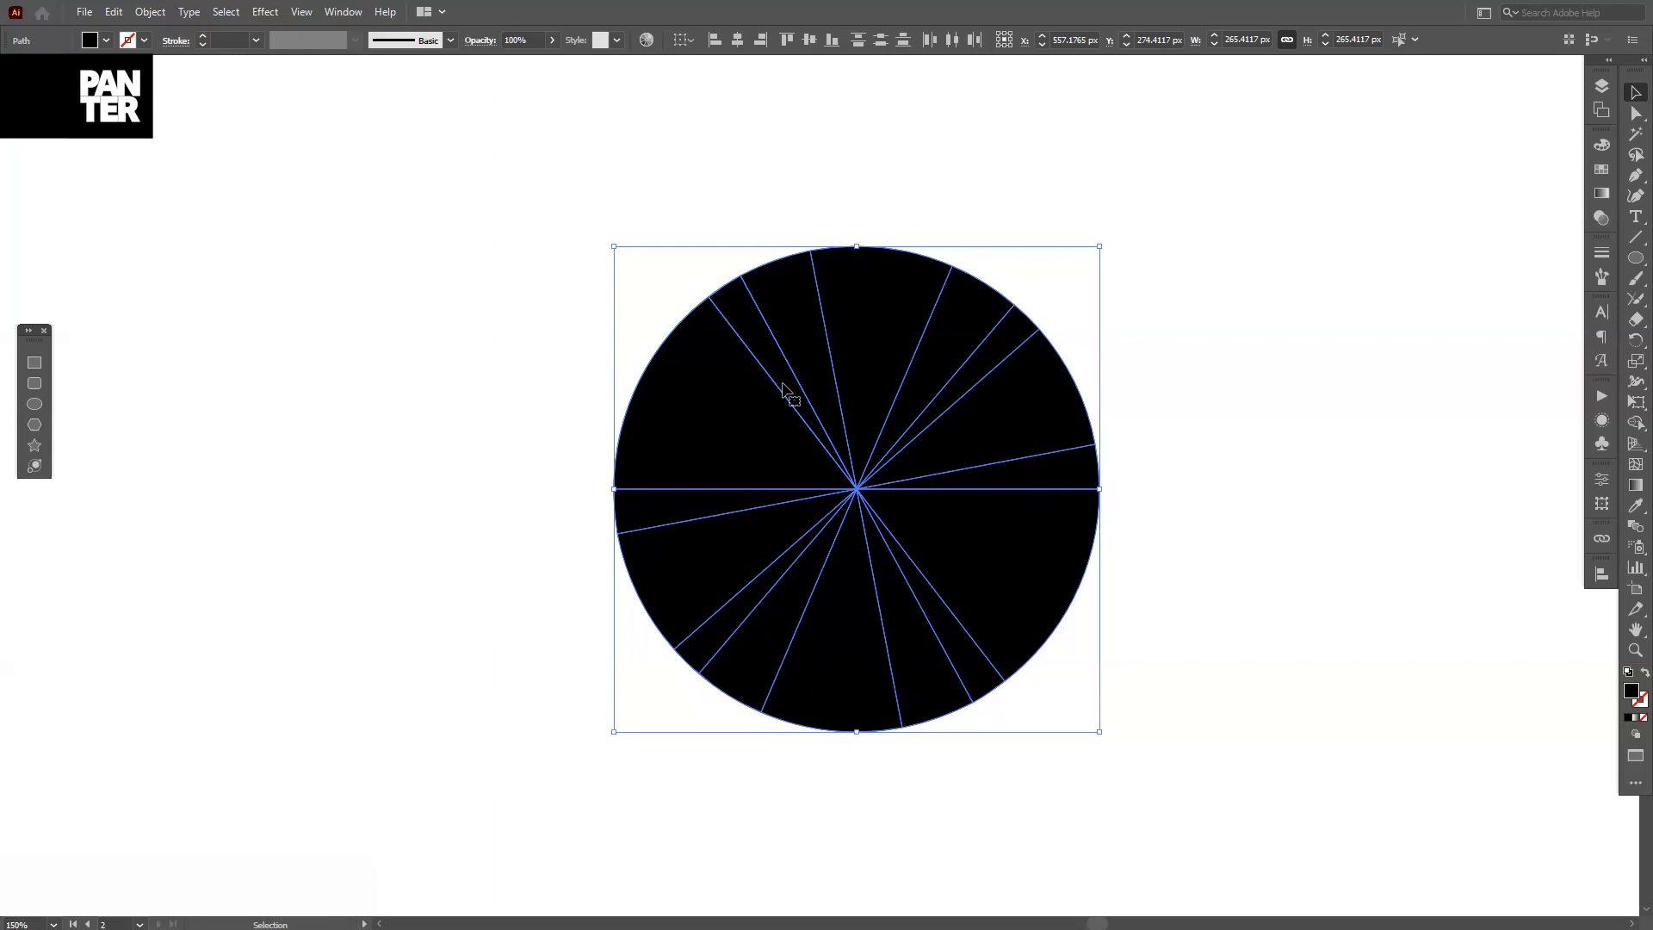
mouse_move(1641, 680)
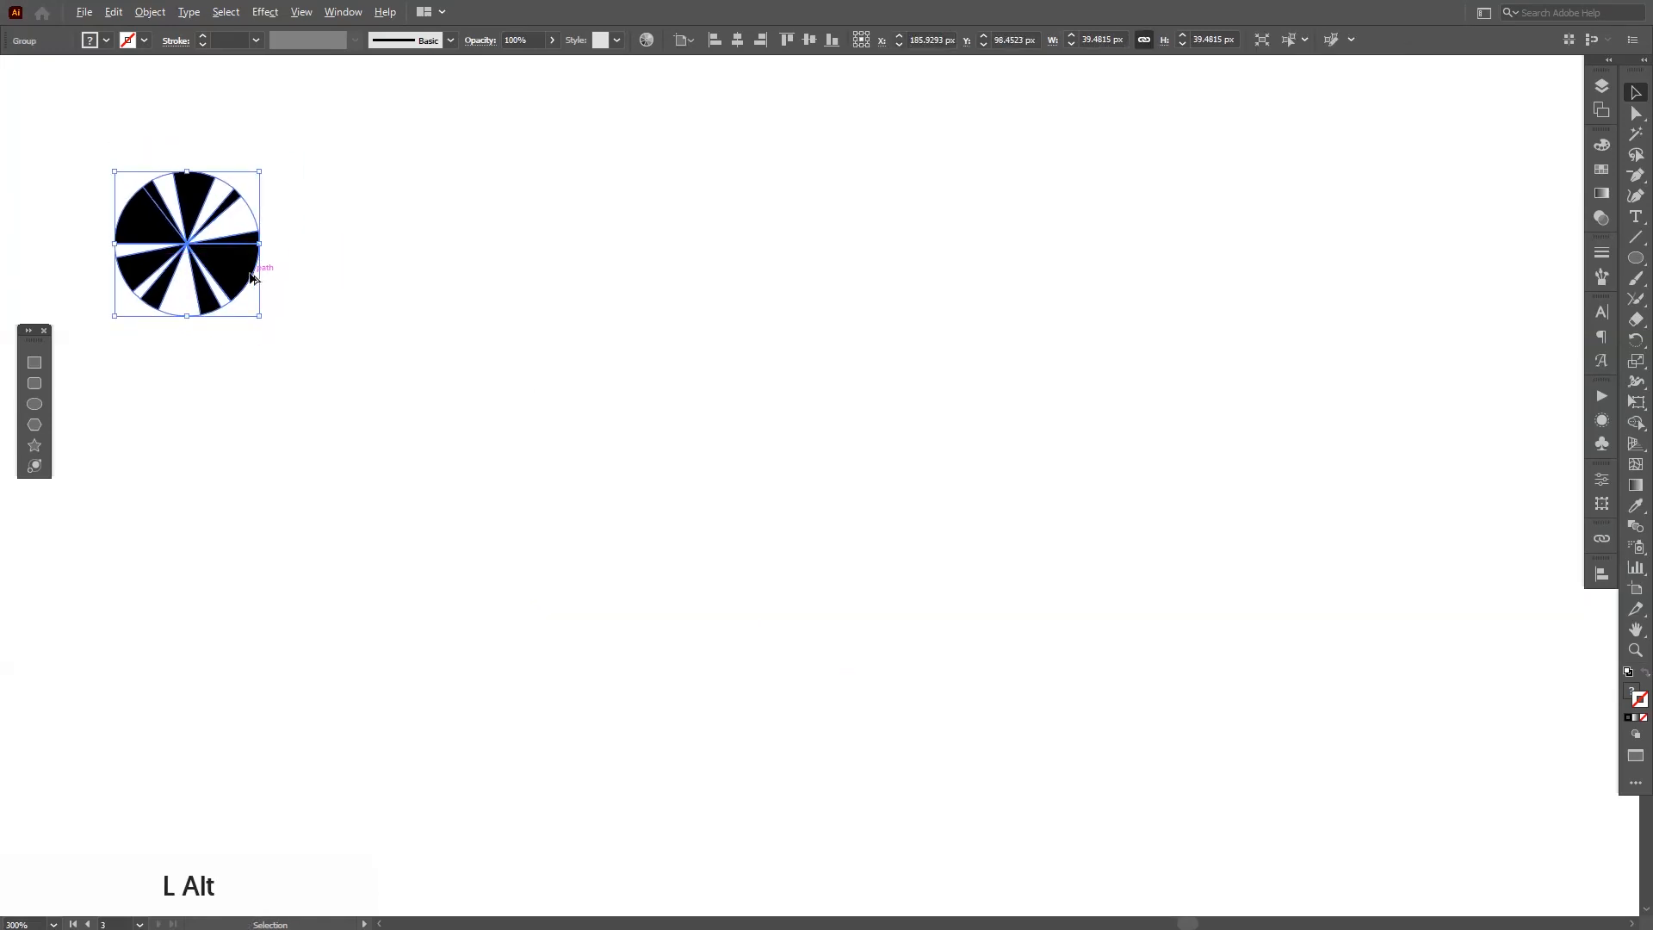
- Alt-drag a copy of the pie circle to the right and select both copies
left_click_drag(187, 243, 503, 257)
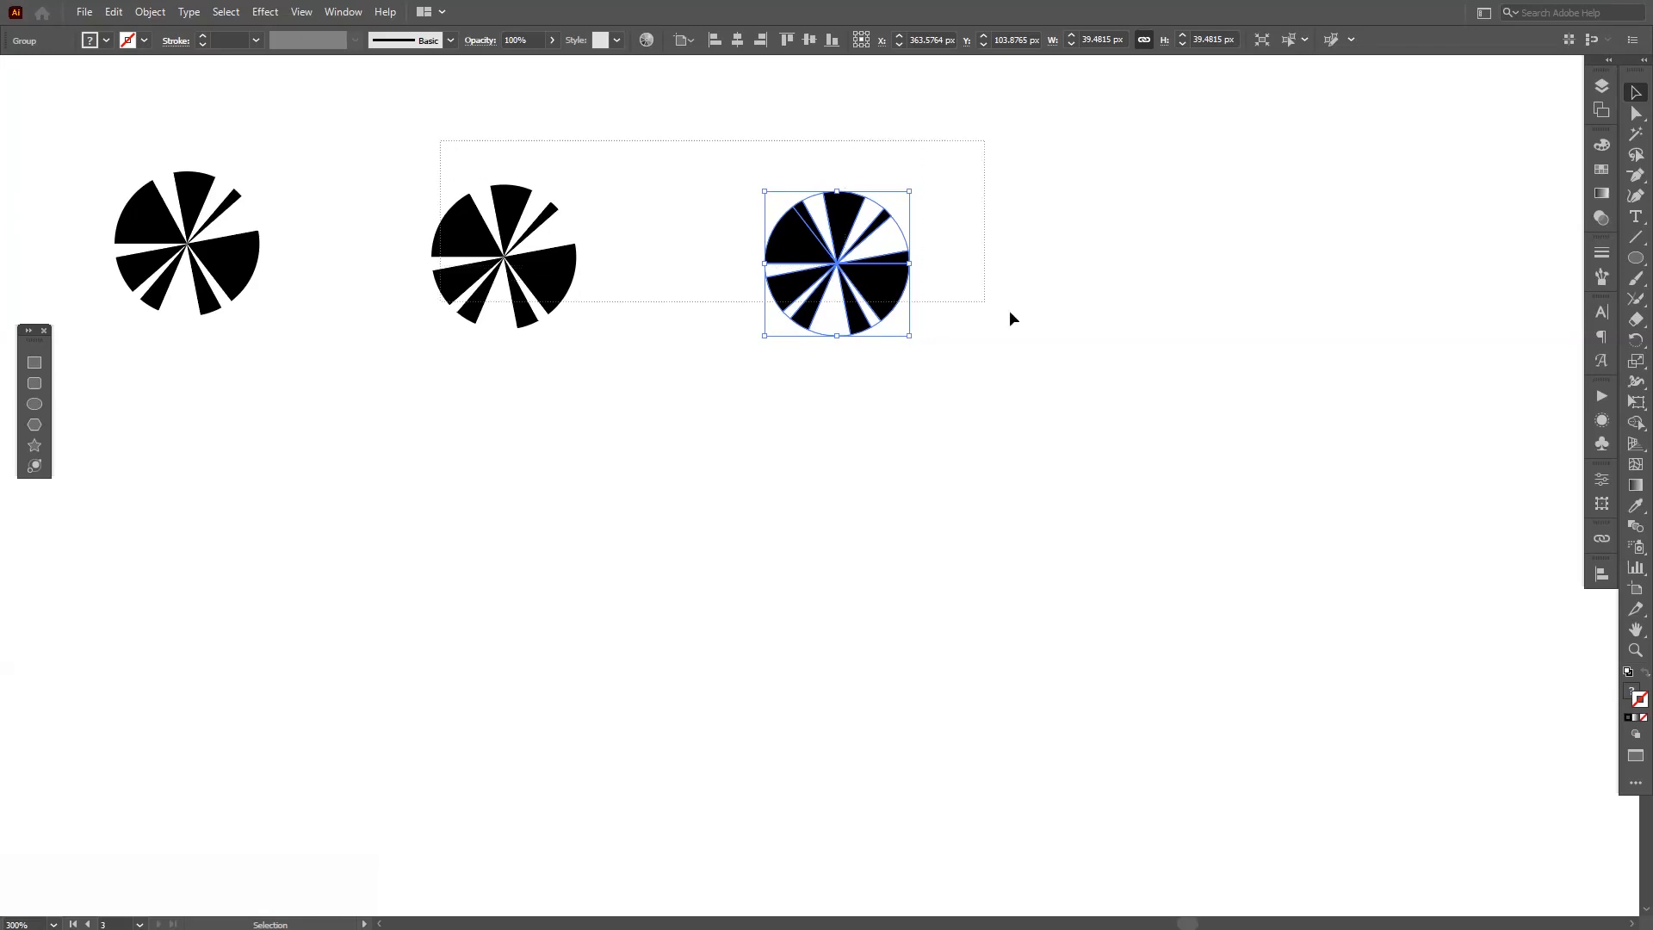
left_click(149, 11)
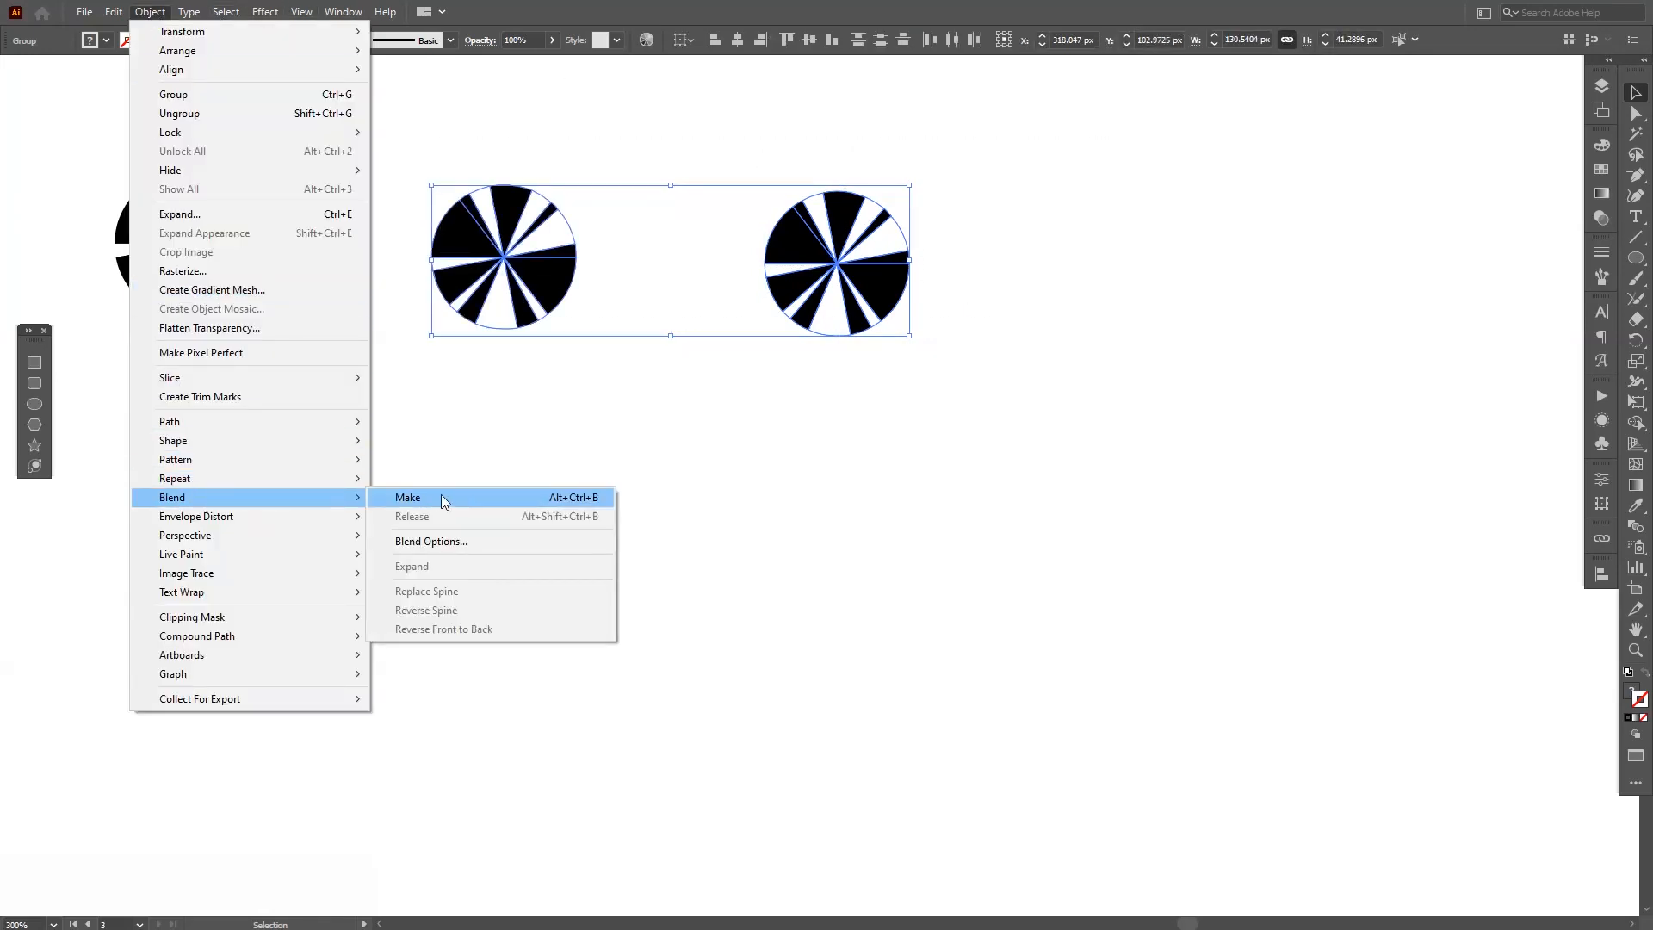
- Make a blend between the pie circles with Specified Steps spacing set to 1000
left_click(407, 497)
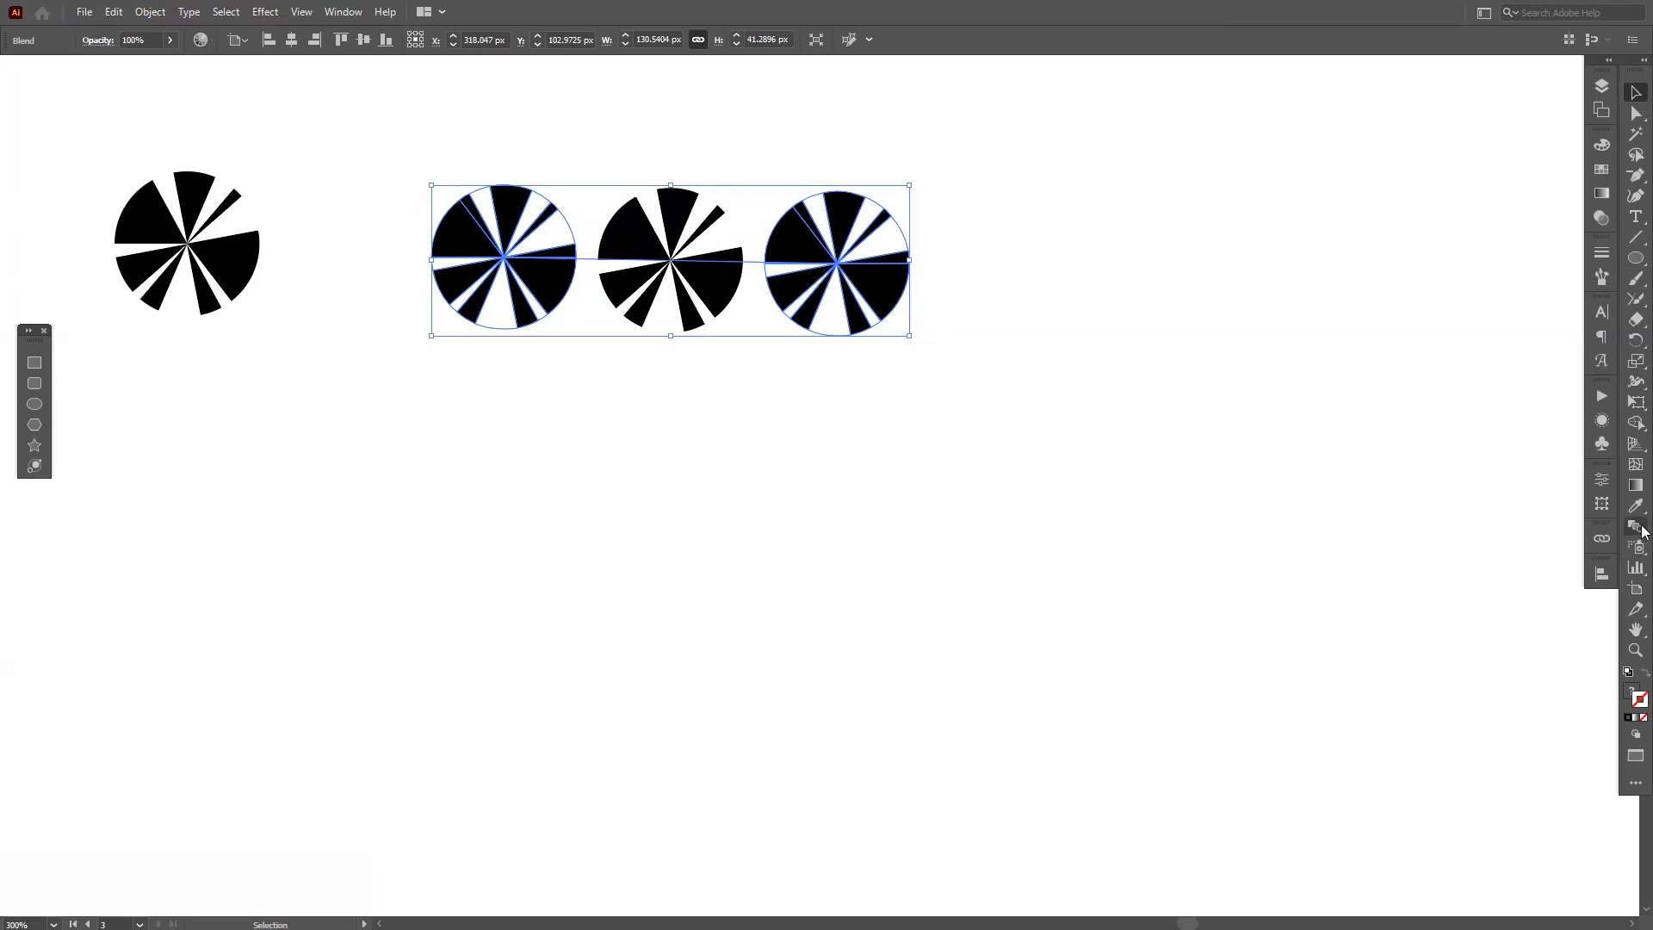
left_click(871, 159)
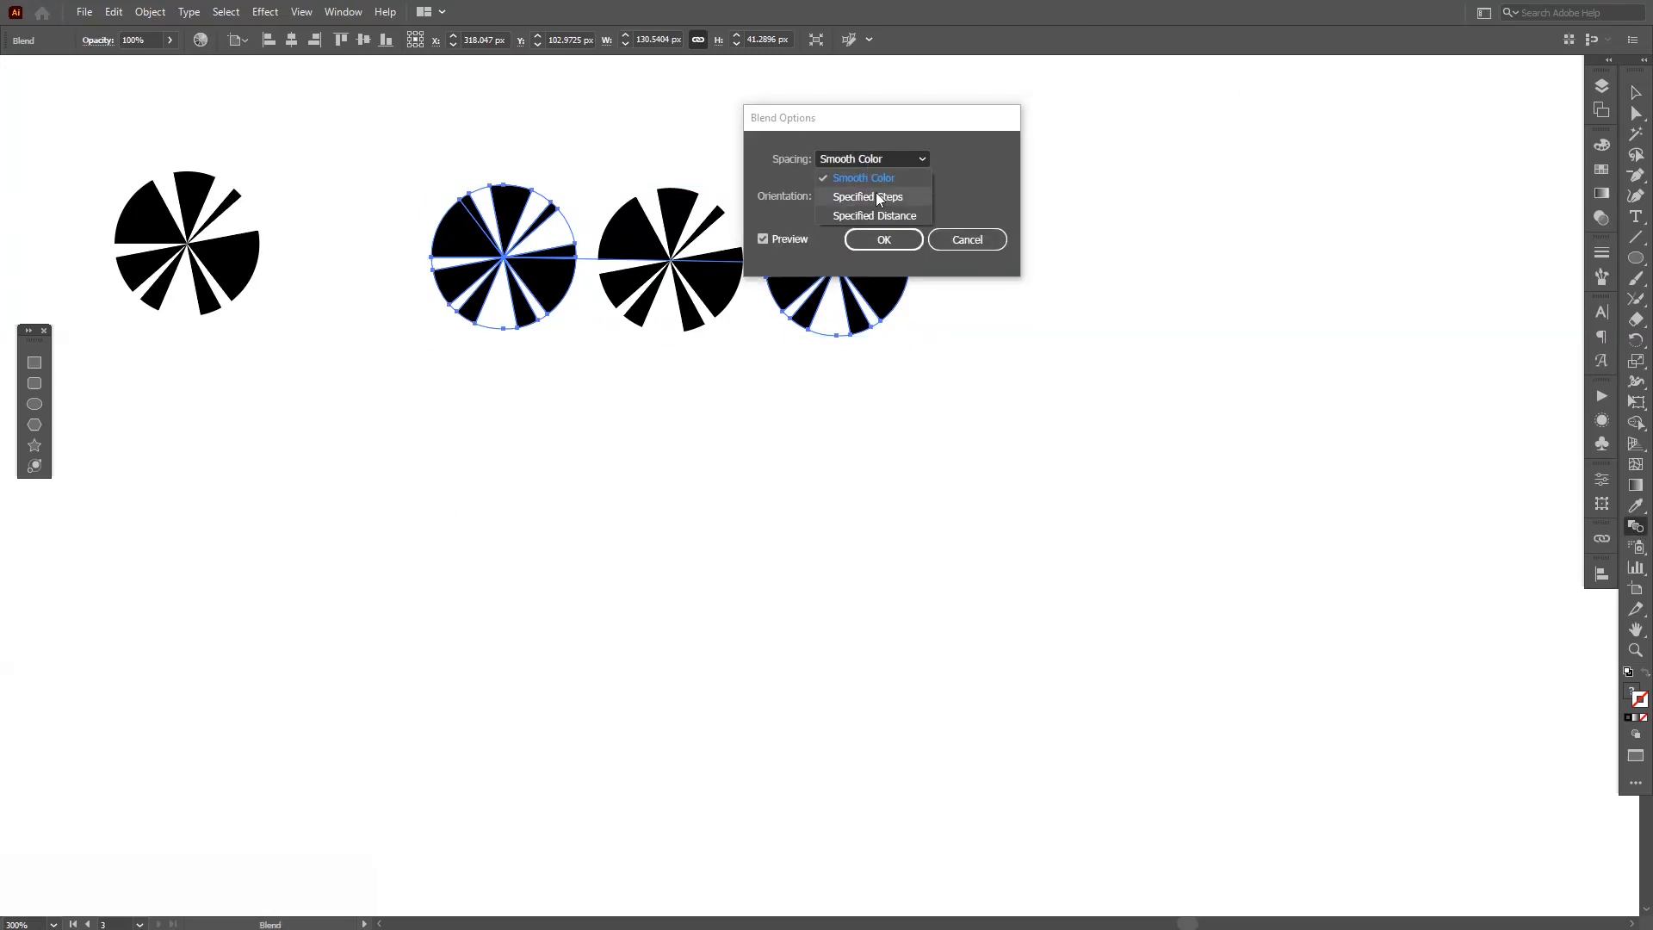
left_click(867, 197)
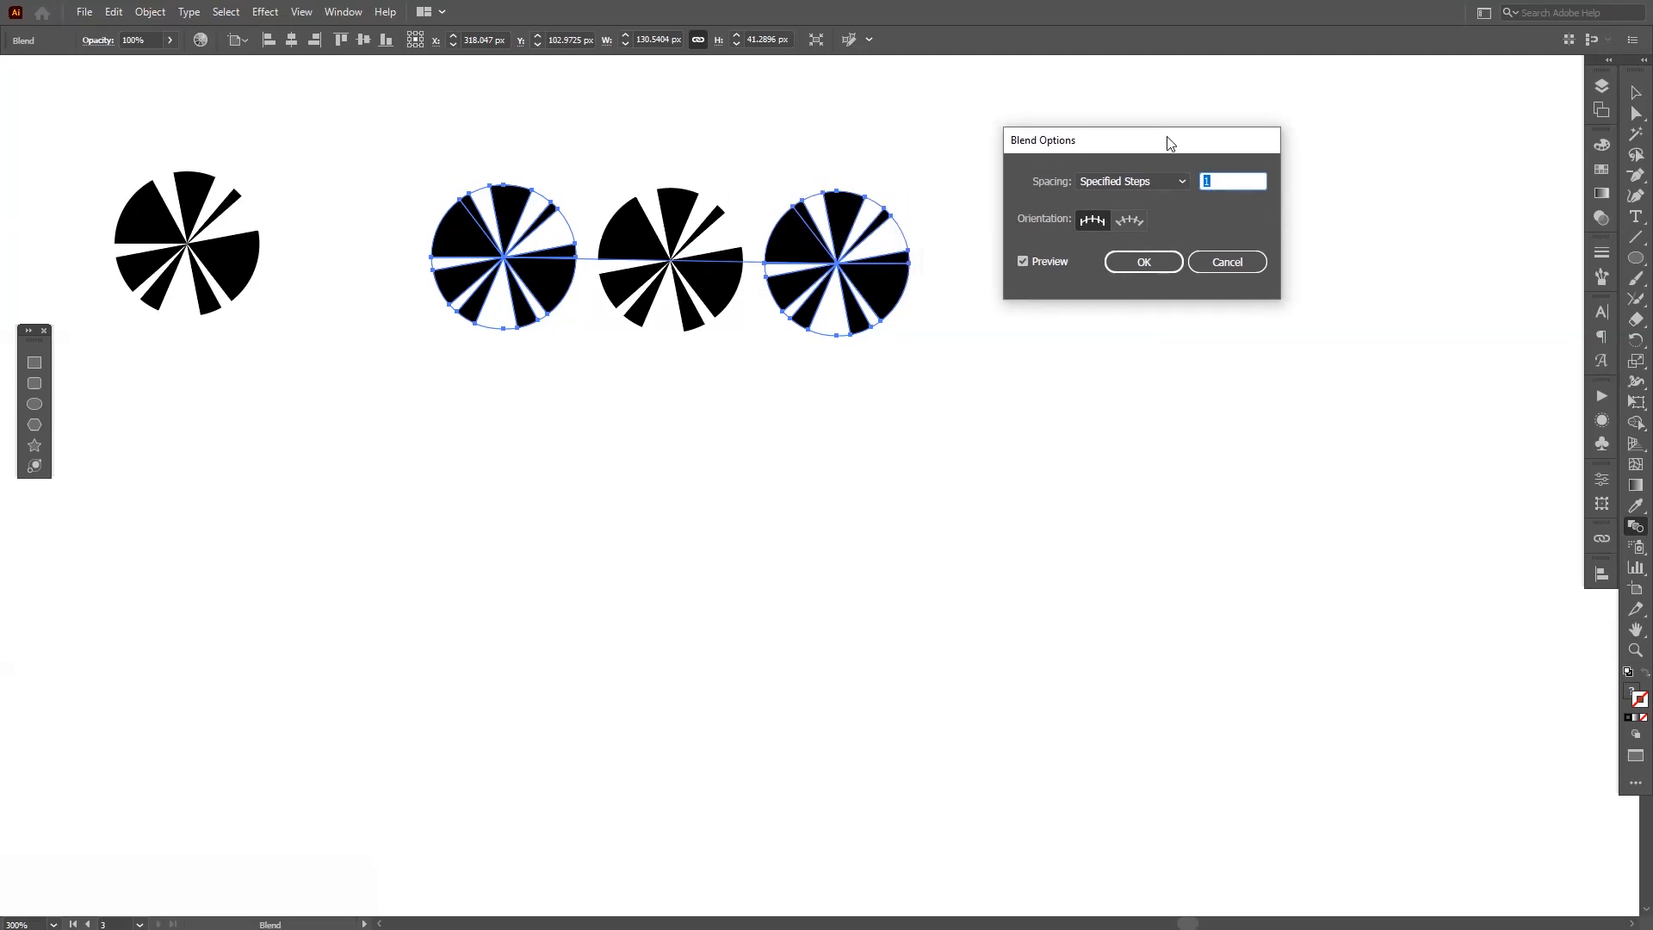
type("1000")
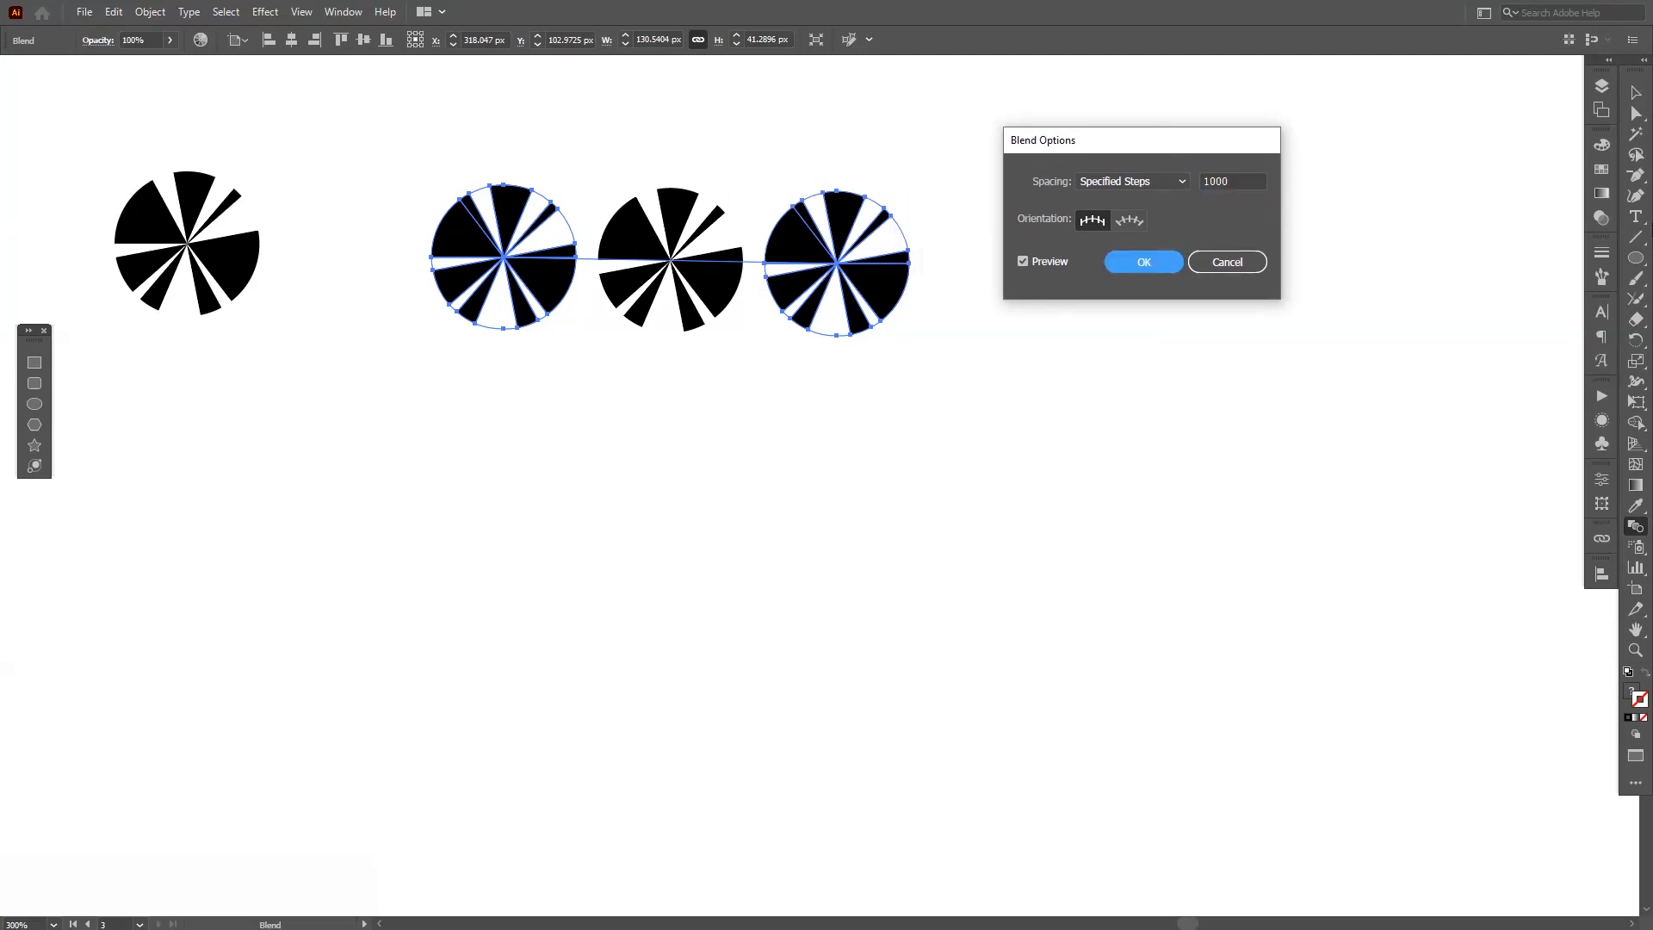
left_click(1143, 262)
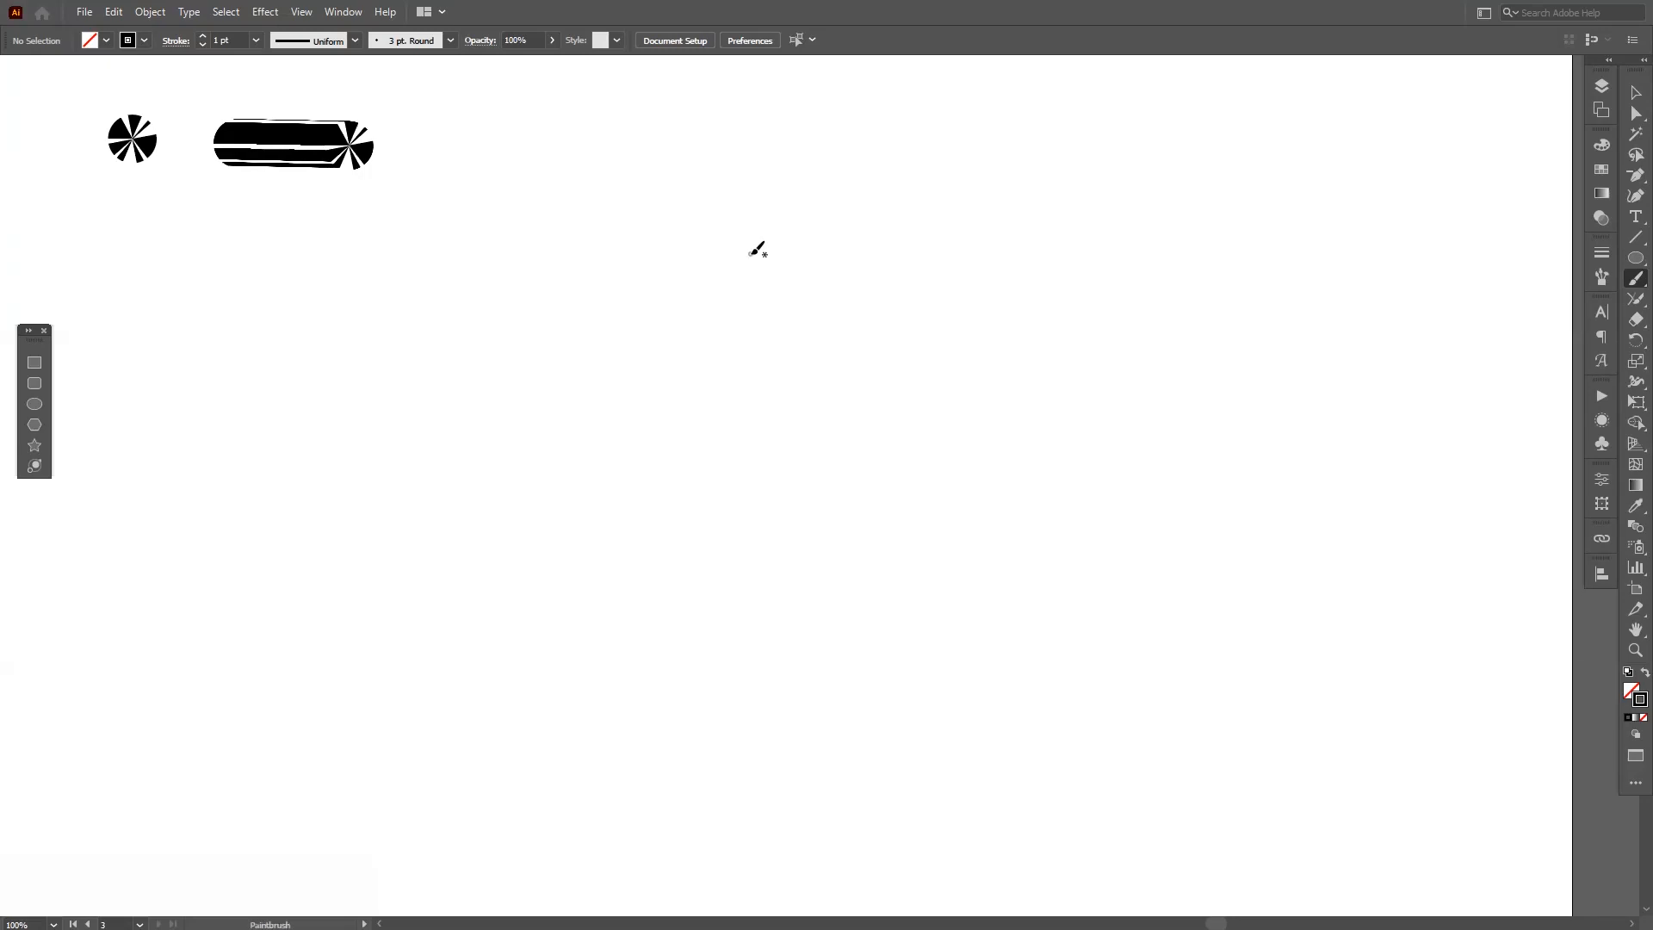
- Paint a large cursive lowercase 'y' stroke below the blended capsule
left_click_drag(569, 427, 976, 364)
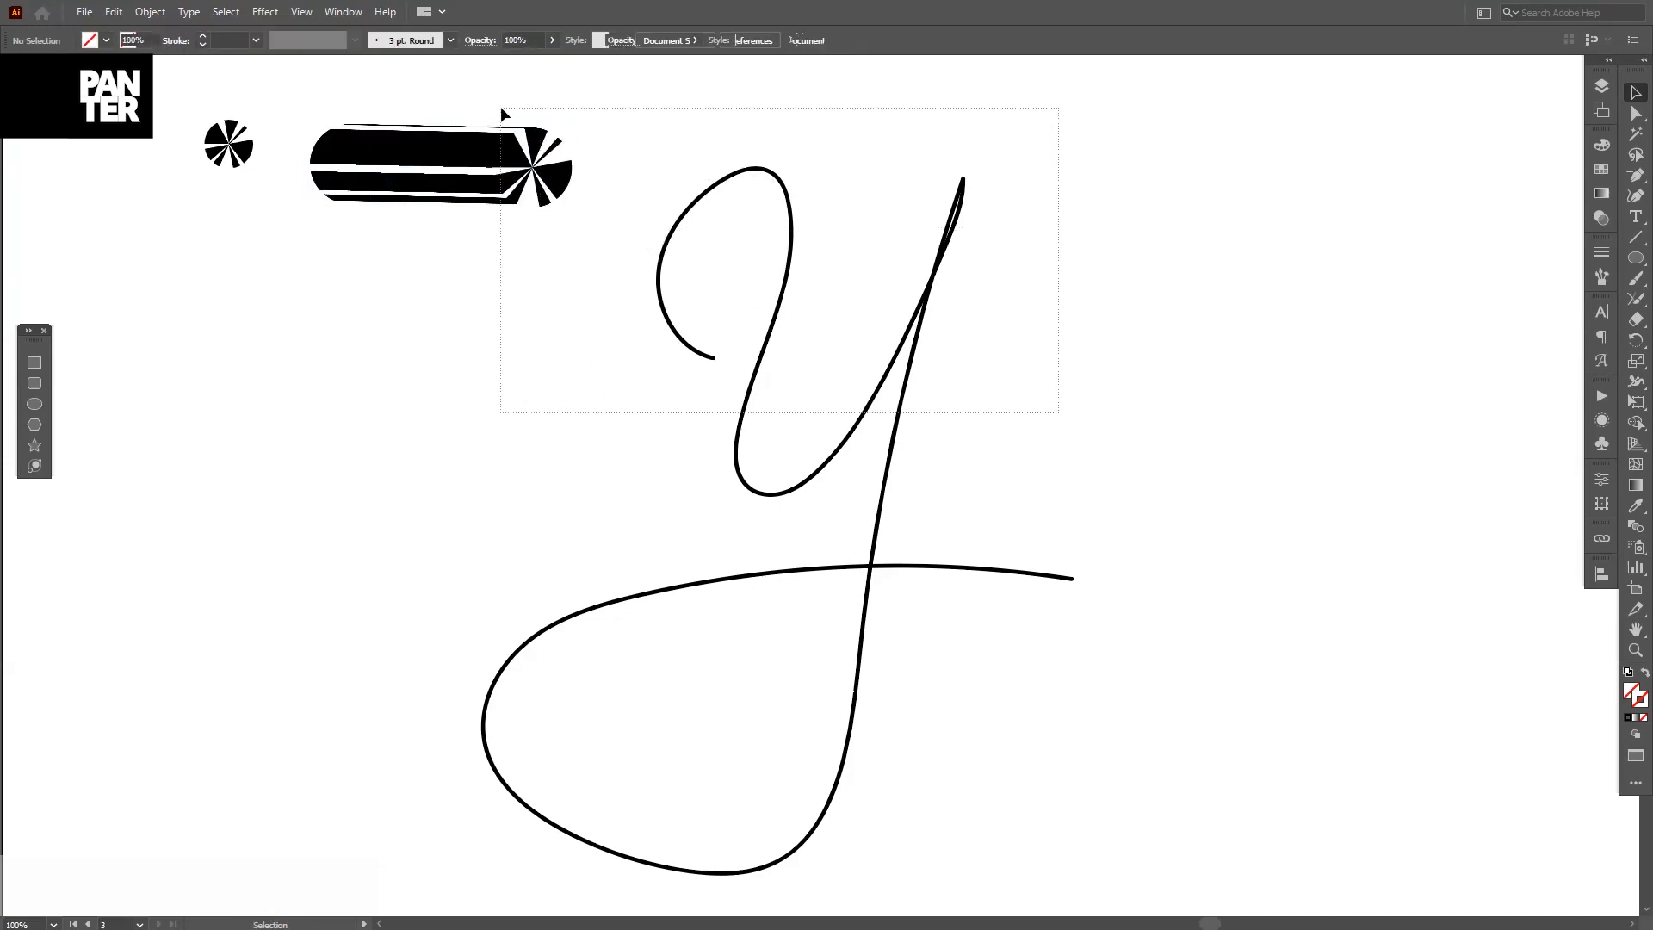
- Select the blend and 'y' stroke together and apply Blend > Replace Spine
key("ctrl+a")
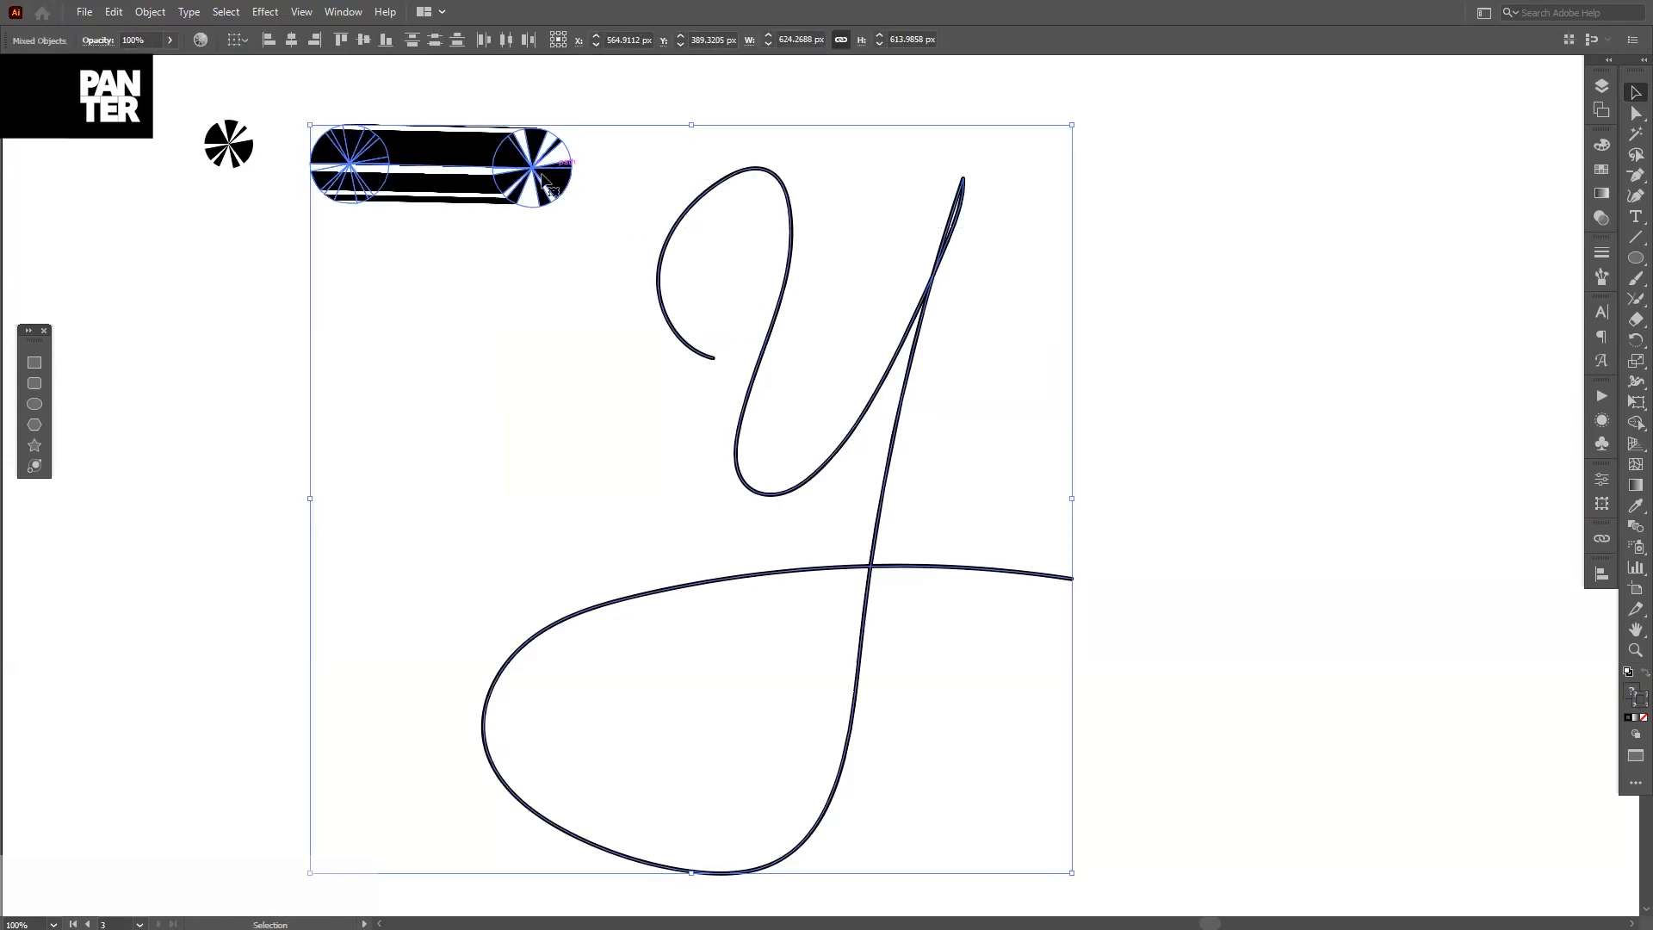
left_click(149, 12)
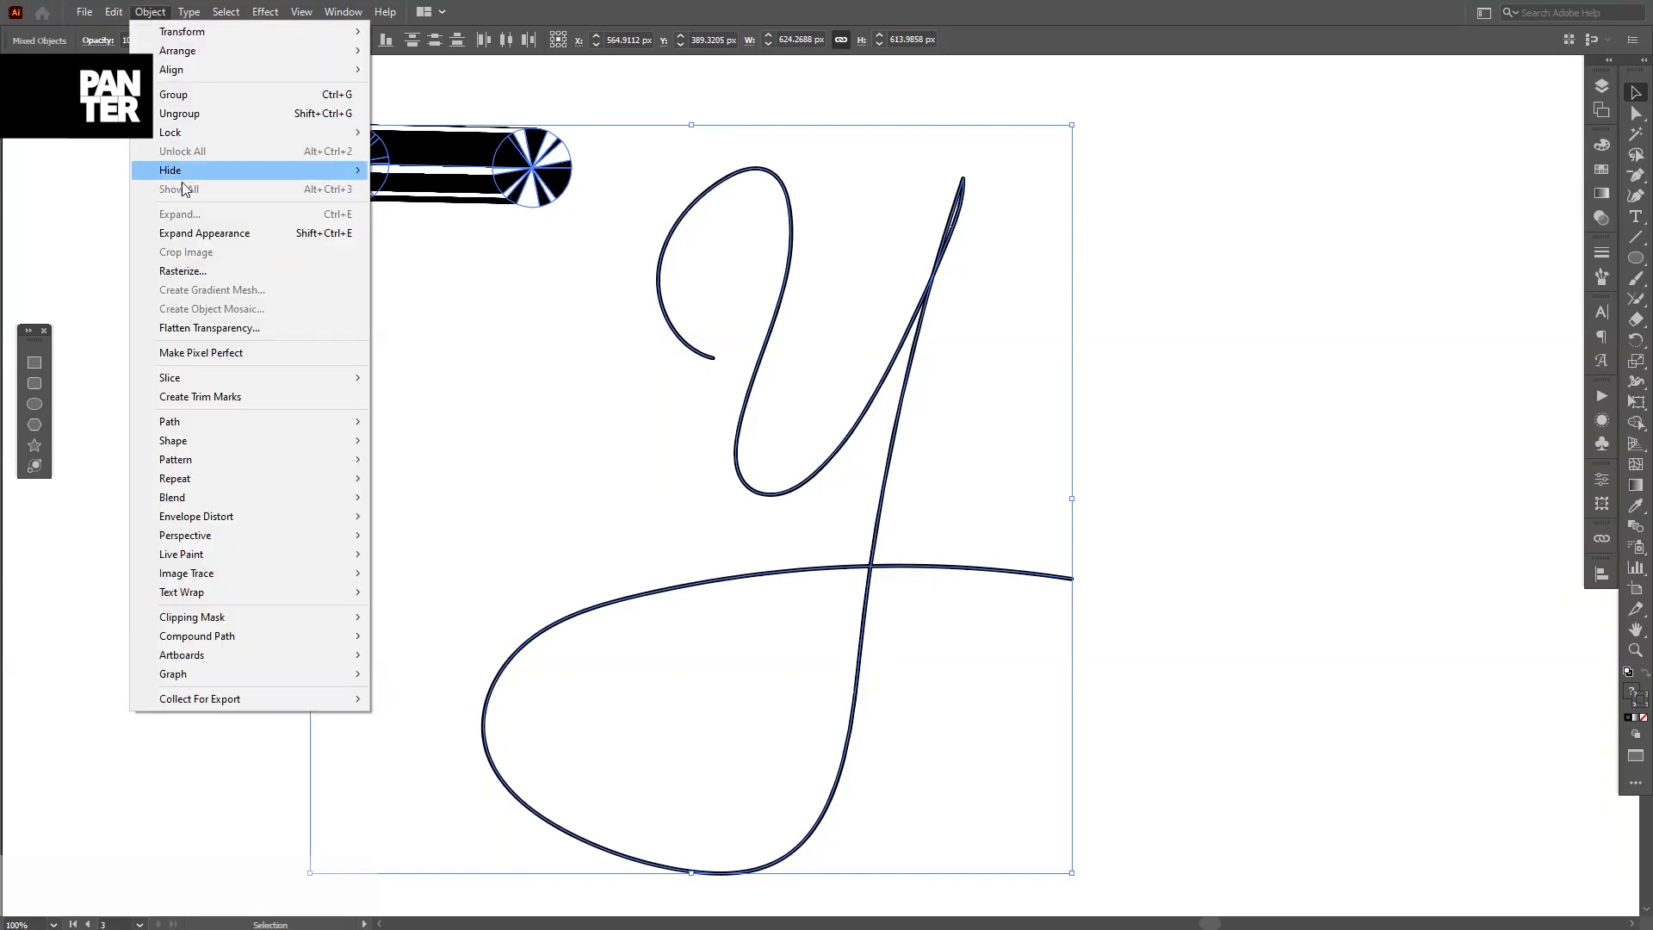
mouse_move(172, 496)
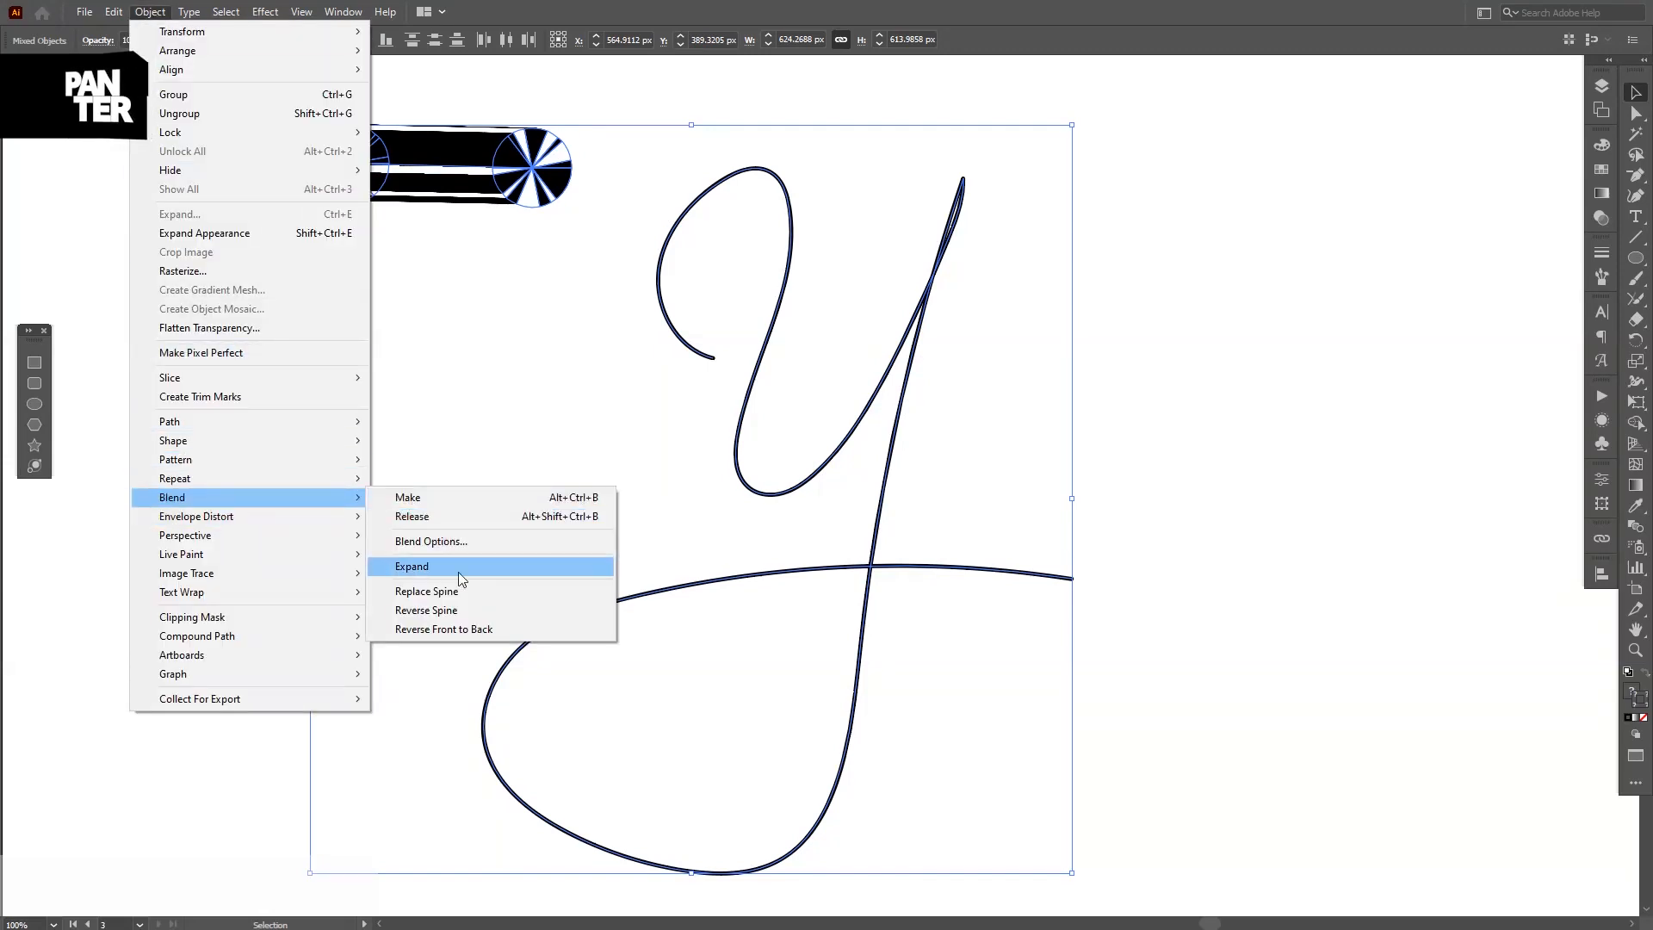
left_click(412, 567)
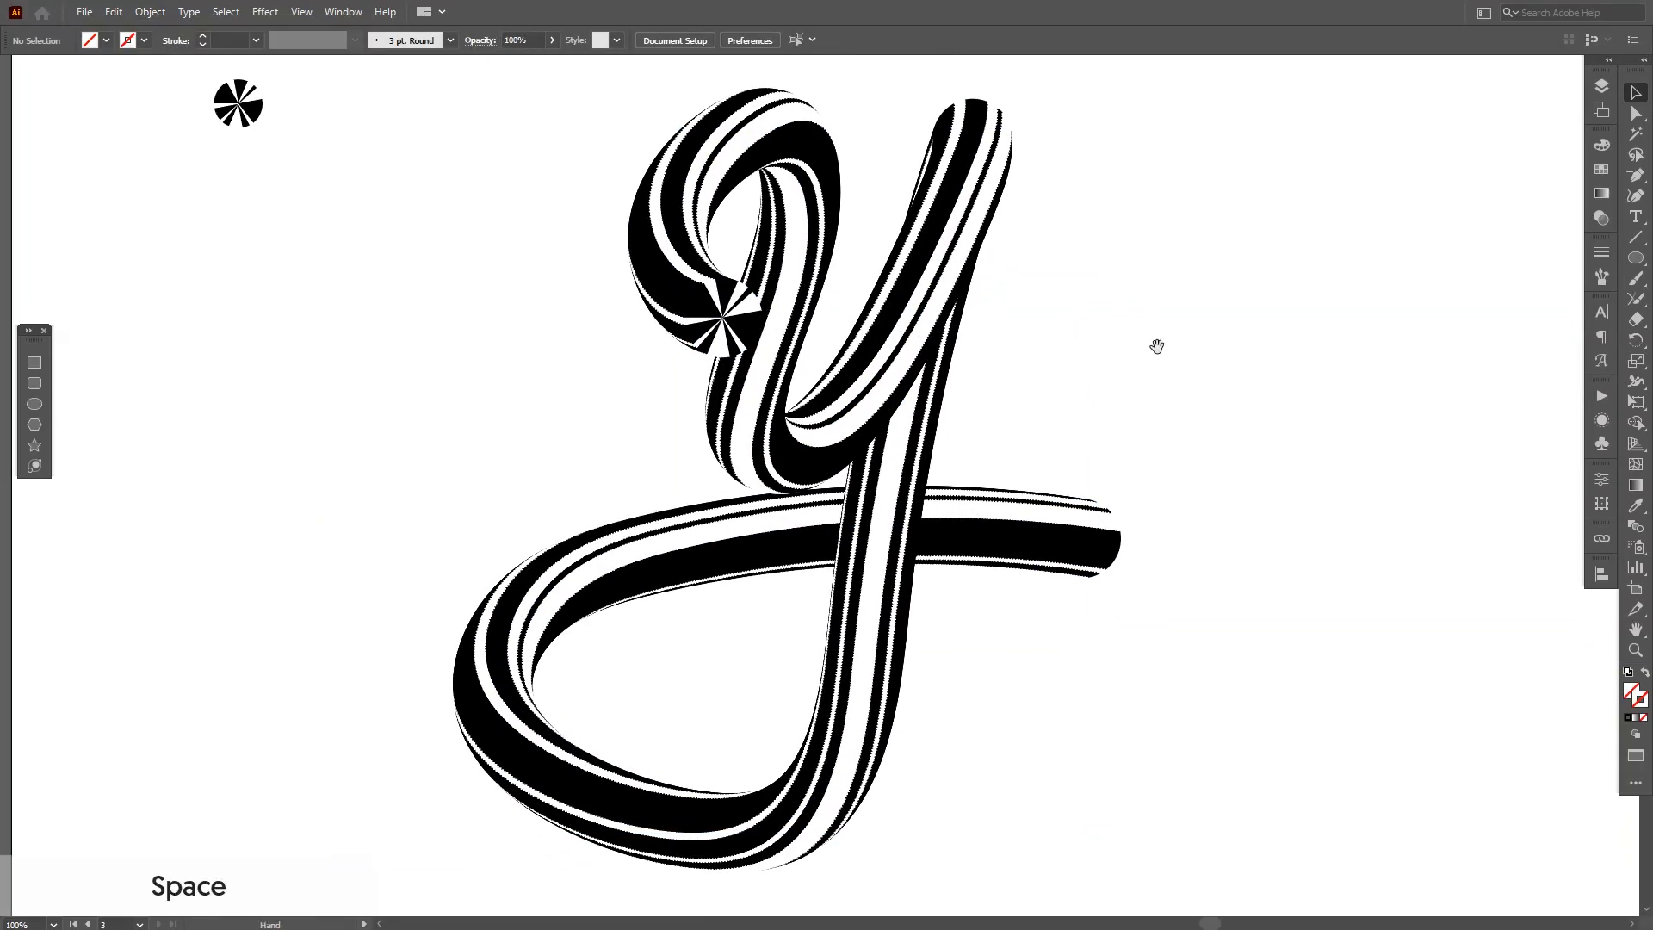
left_click(855, 437)
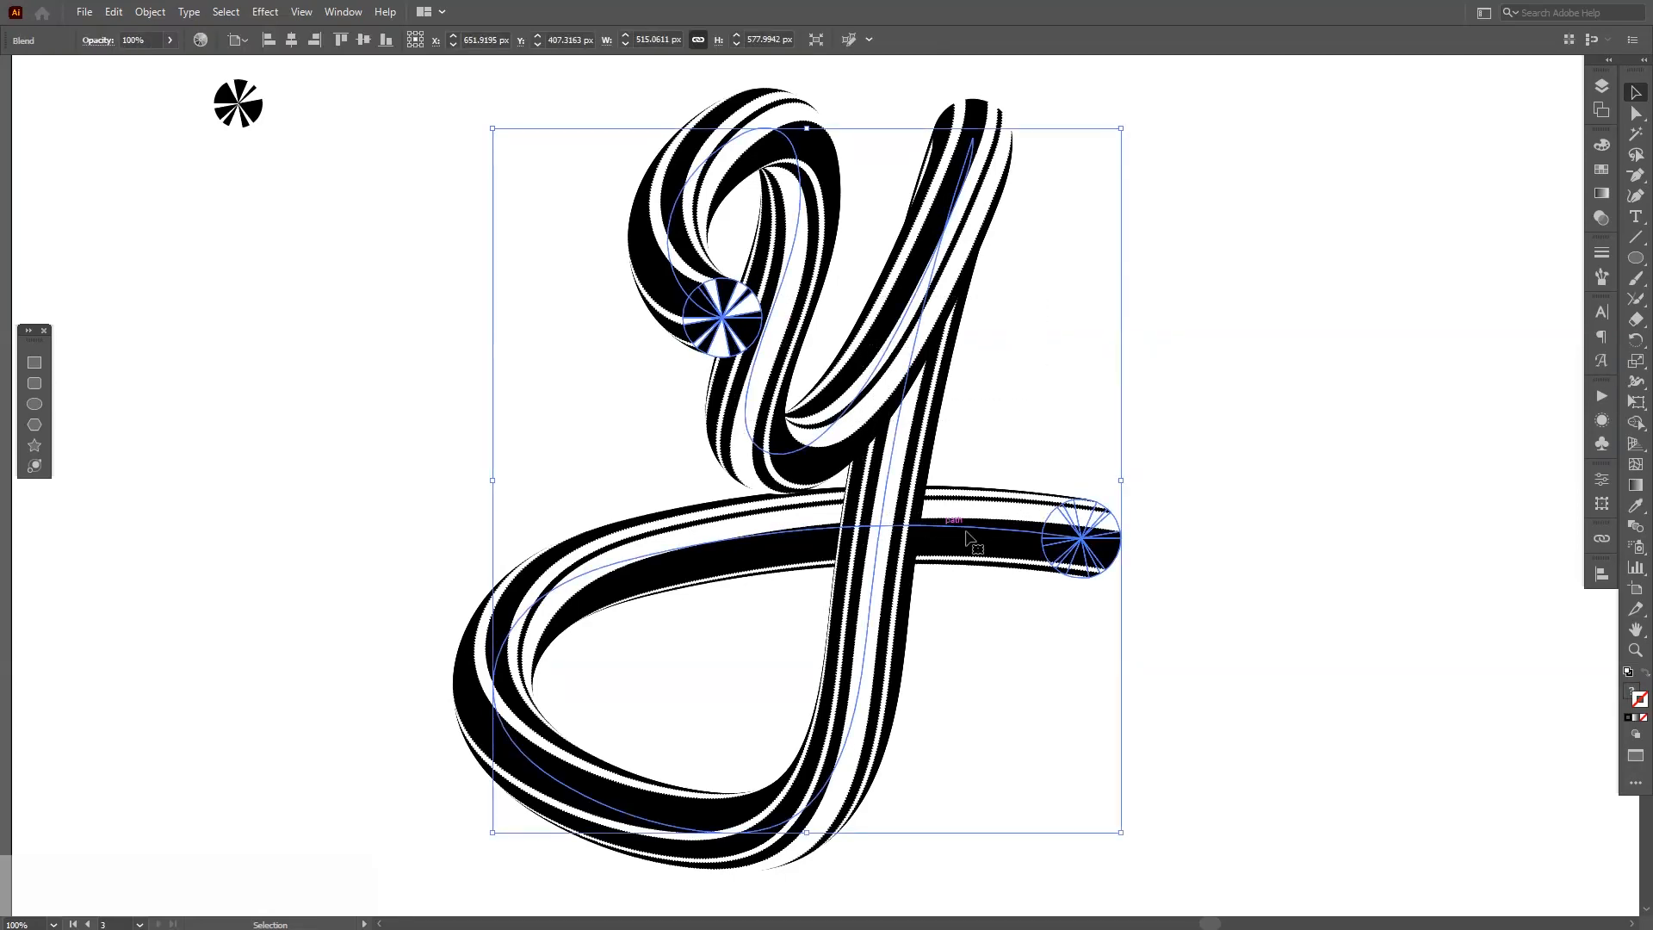
- Apply Blend > Reverse Front to Back to the striped 'y', then deselect
left_click(149, 11)
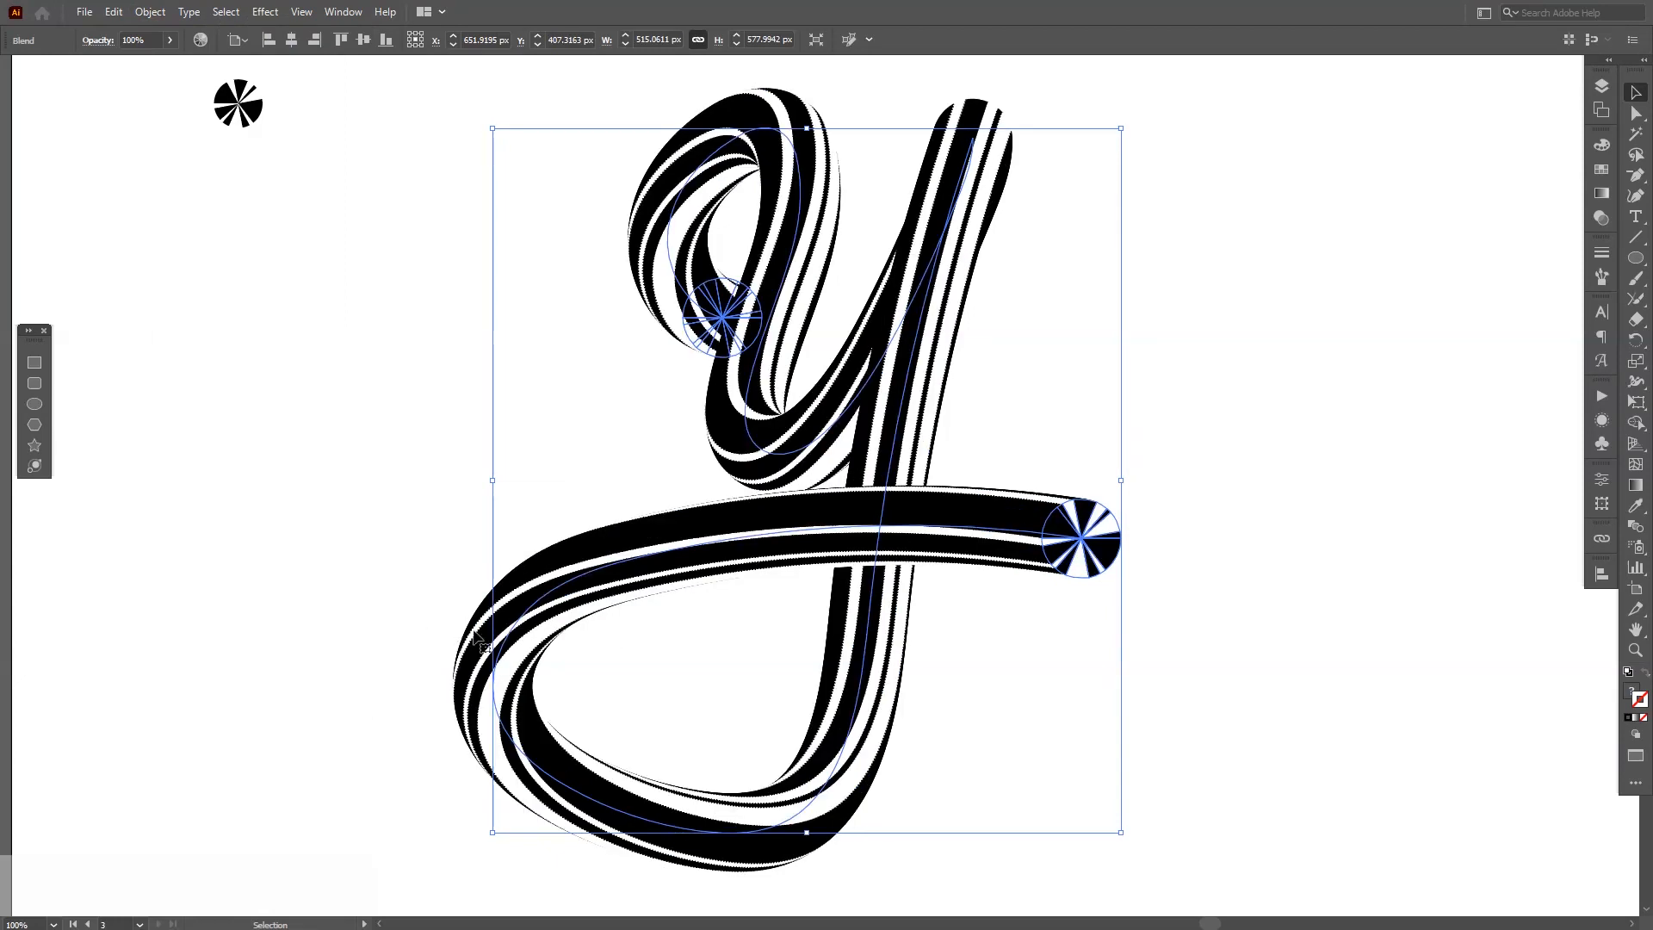
left_click(1013, 412)
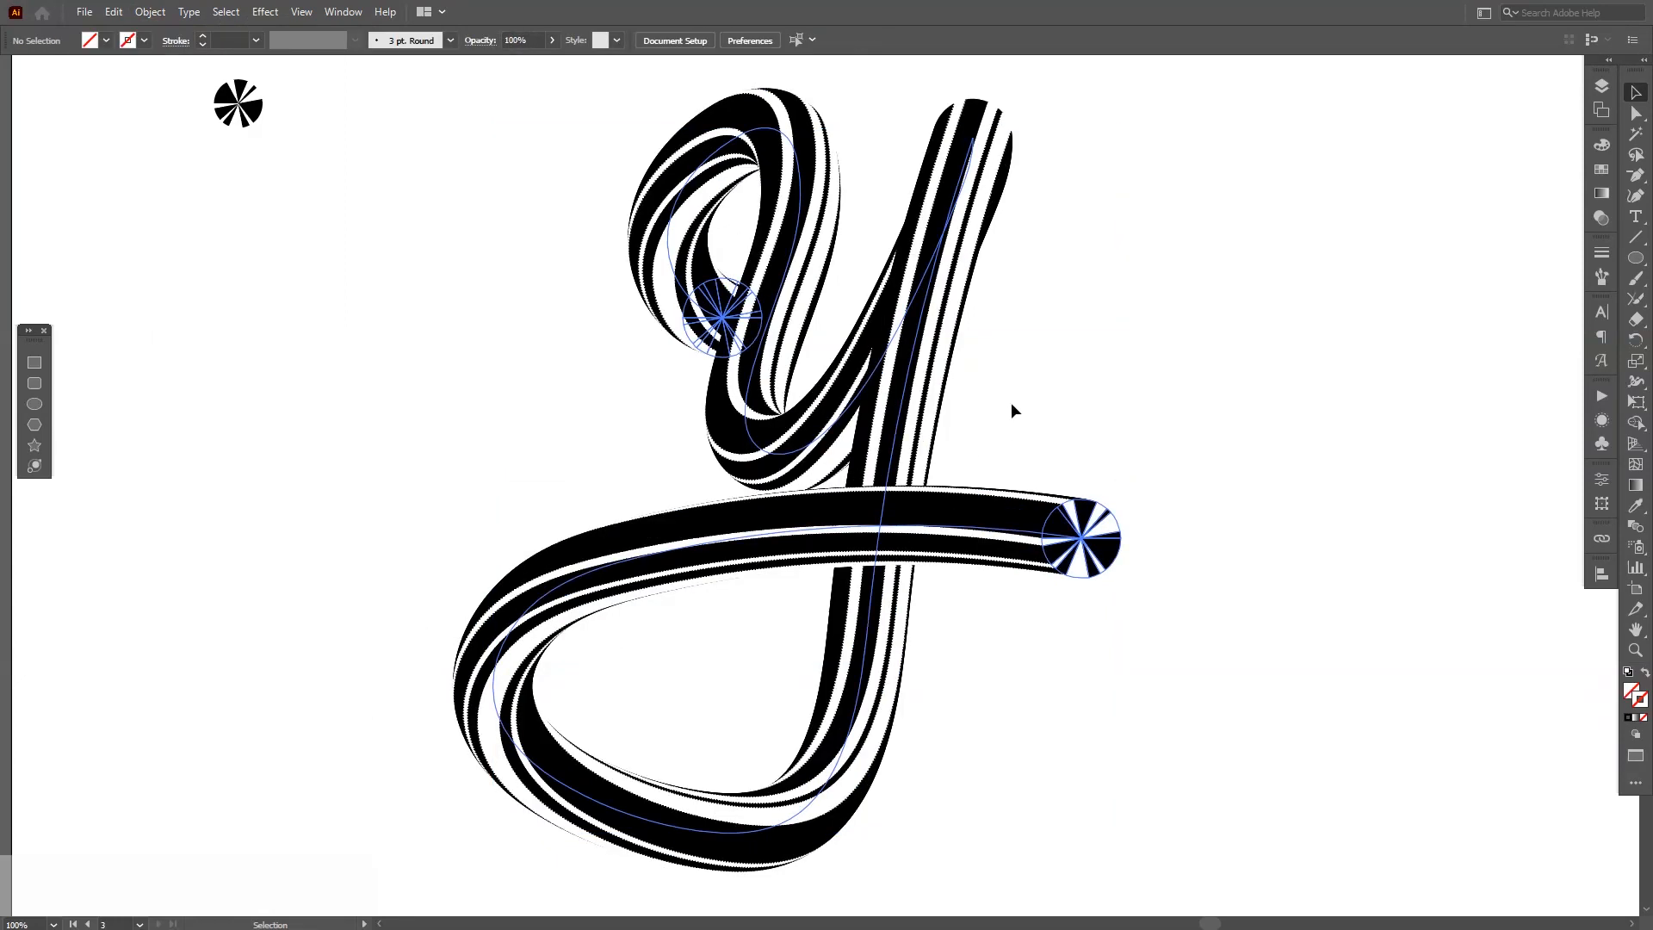